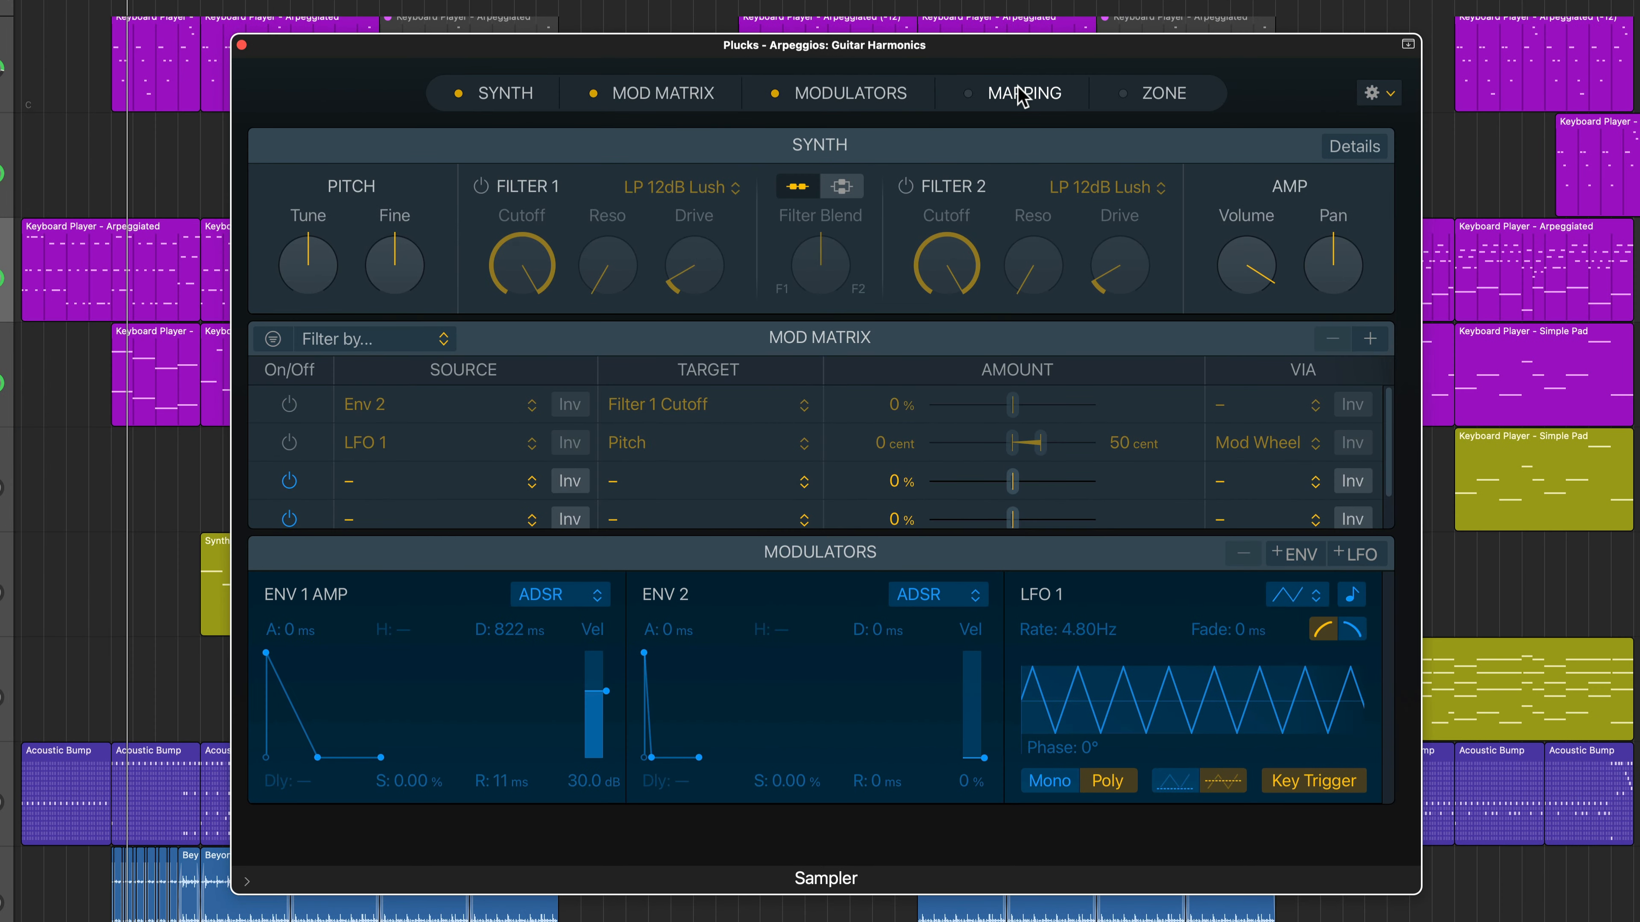
Step: View the Sampler's Mapping pane as a zone table and inspect the Guitar#01 zones' settings
{"action": "left_click", "coordinate": [1161, 93]}
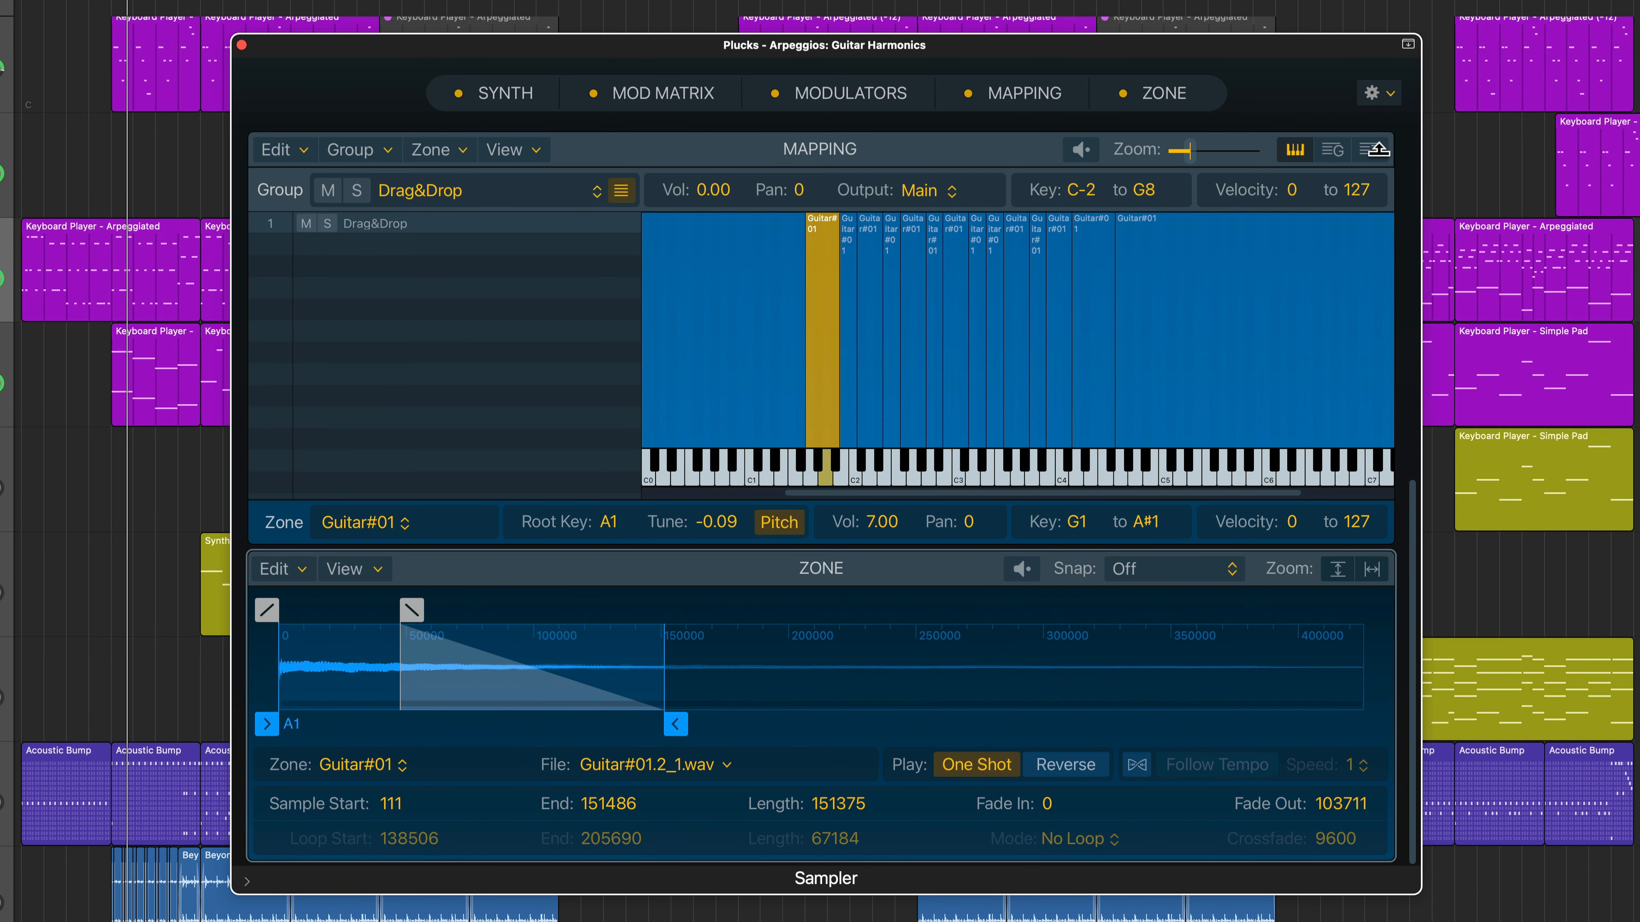
{"action": "left_click", "coordinate": [1373, 150]}
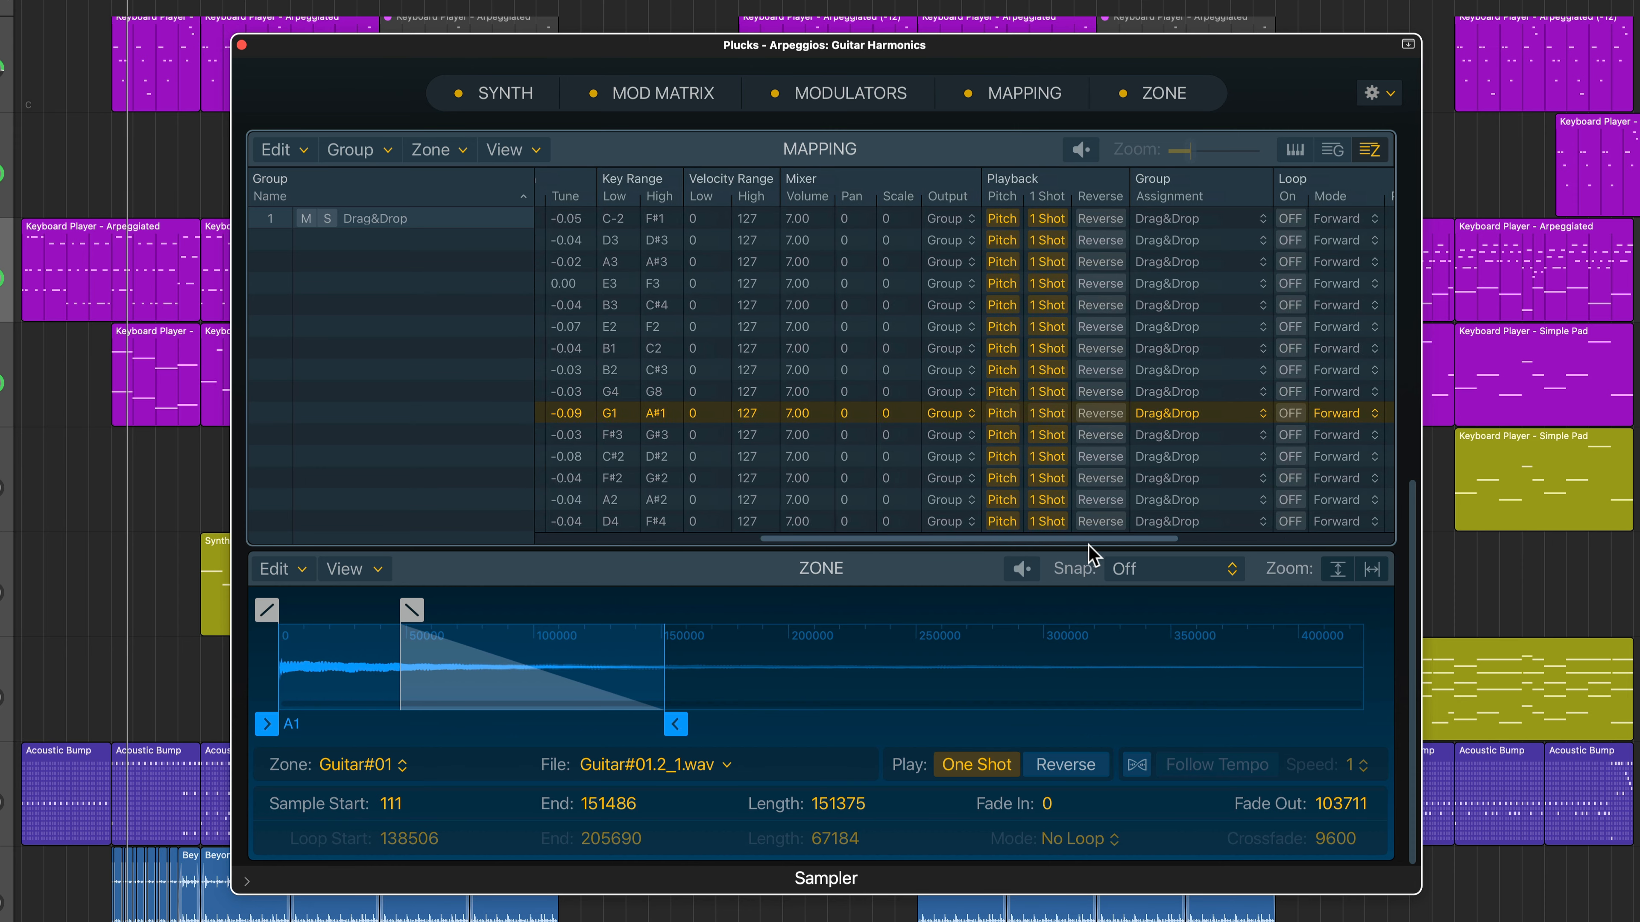
{"action": "scroll", "scroll_direction": "right", "scroll_amount": 3}
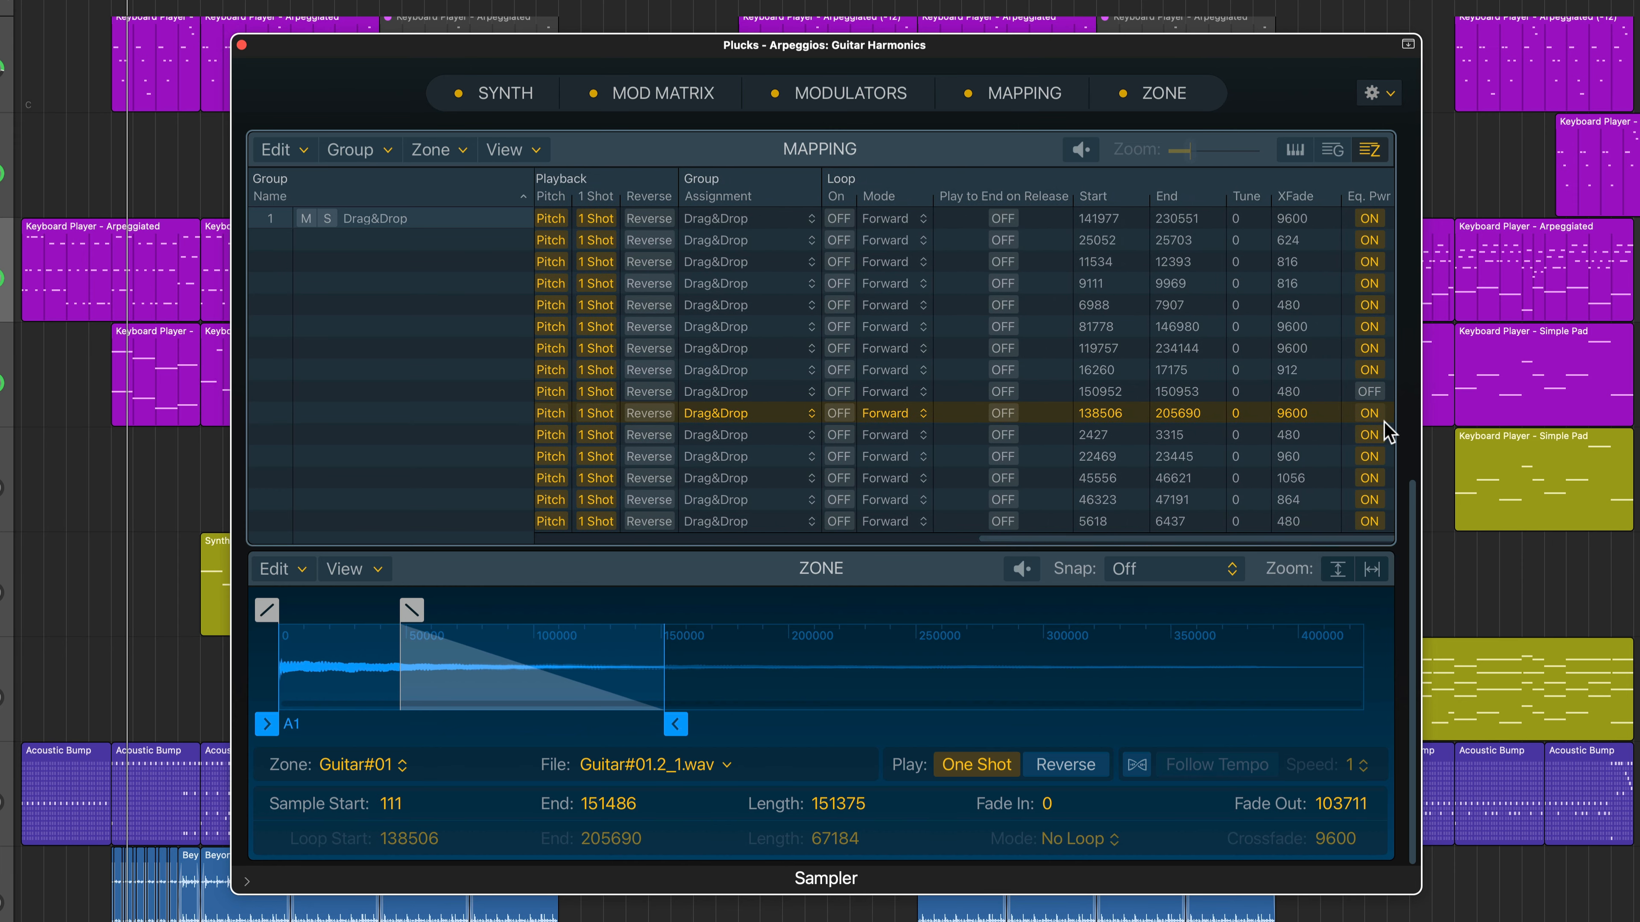
{"action": "left_click", "coordinate": [1107, 391]}
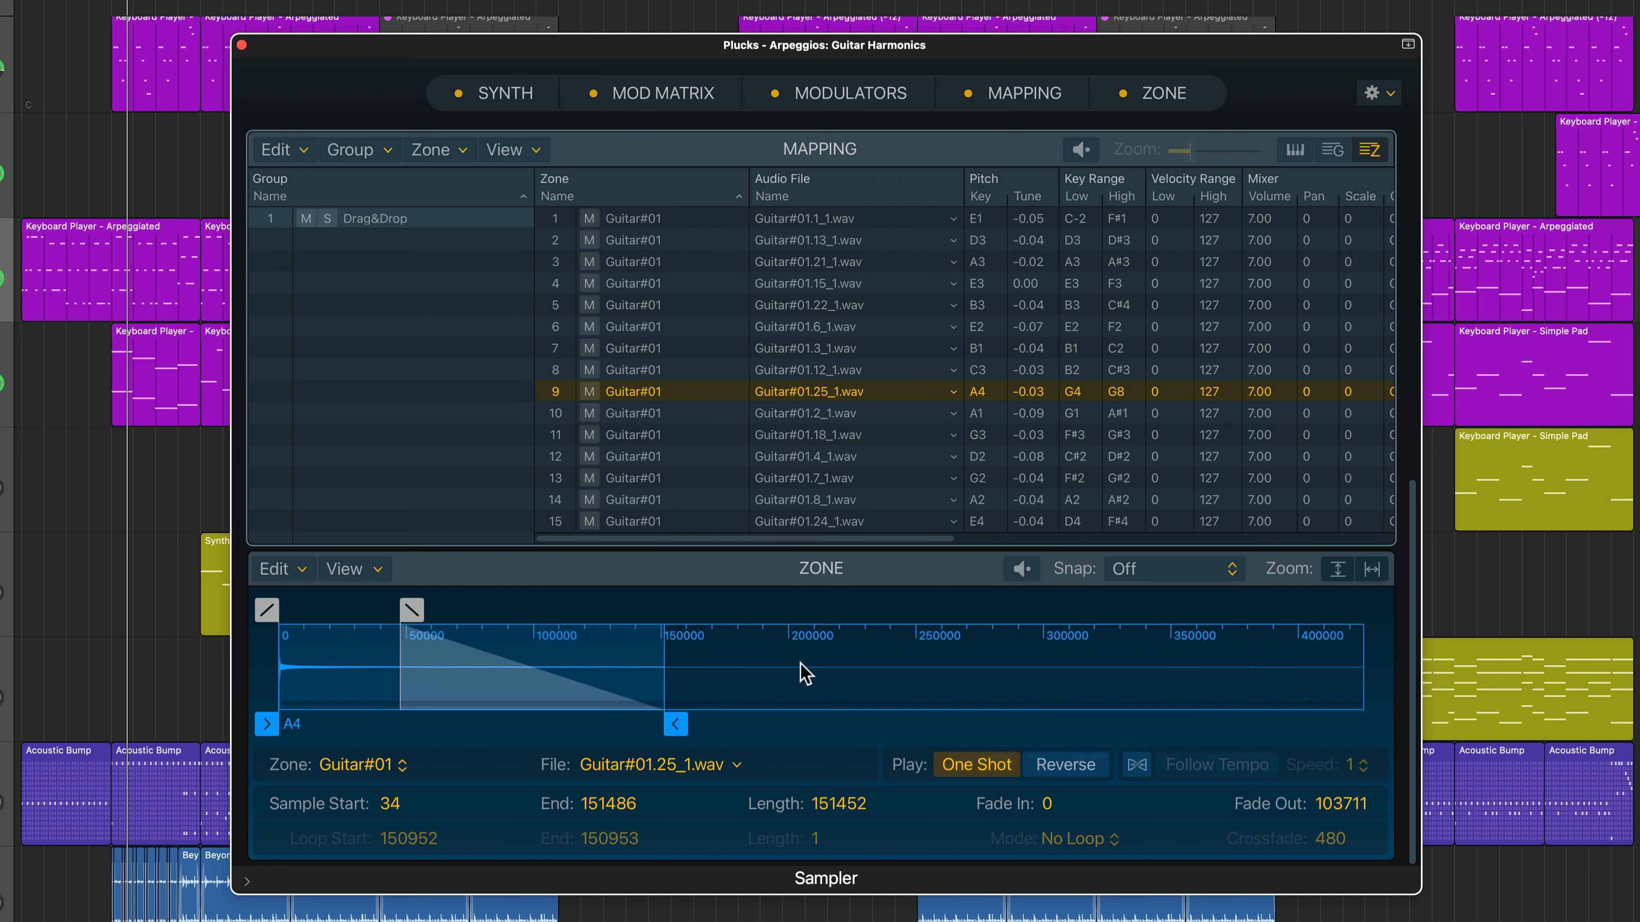
{"action": "mouse_move", "coordinate": [707, 144]}
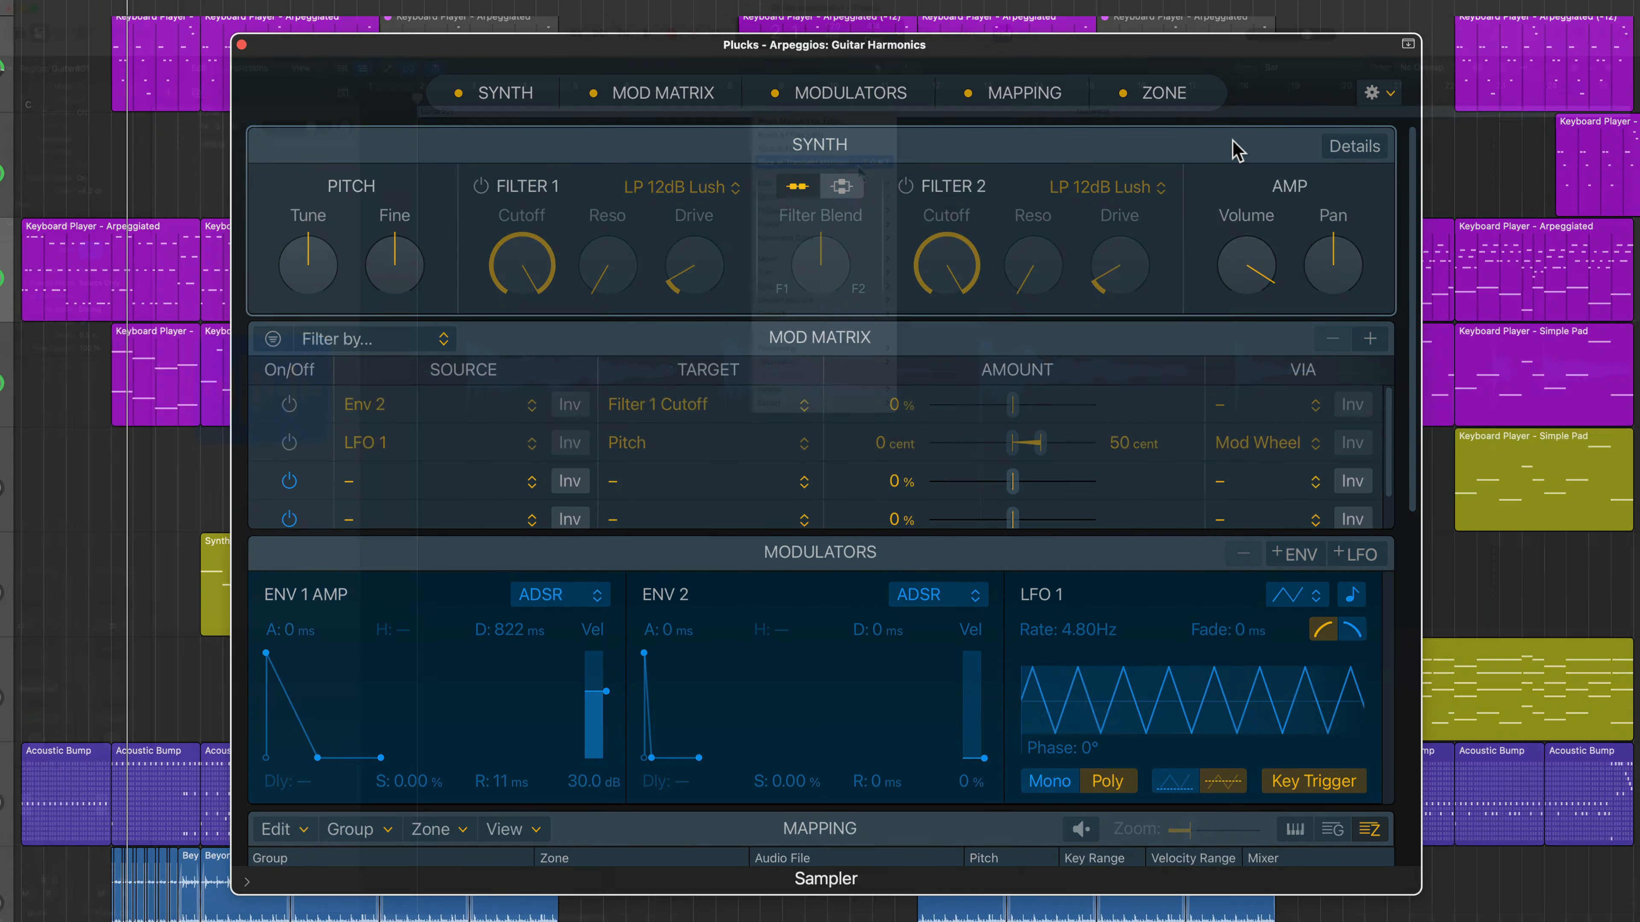
Step: Create a new Sampler (Optimized Map) track from the Create New Track dialog
{"action": "left_click", "coordinate": [242, 45]}
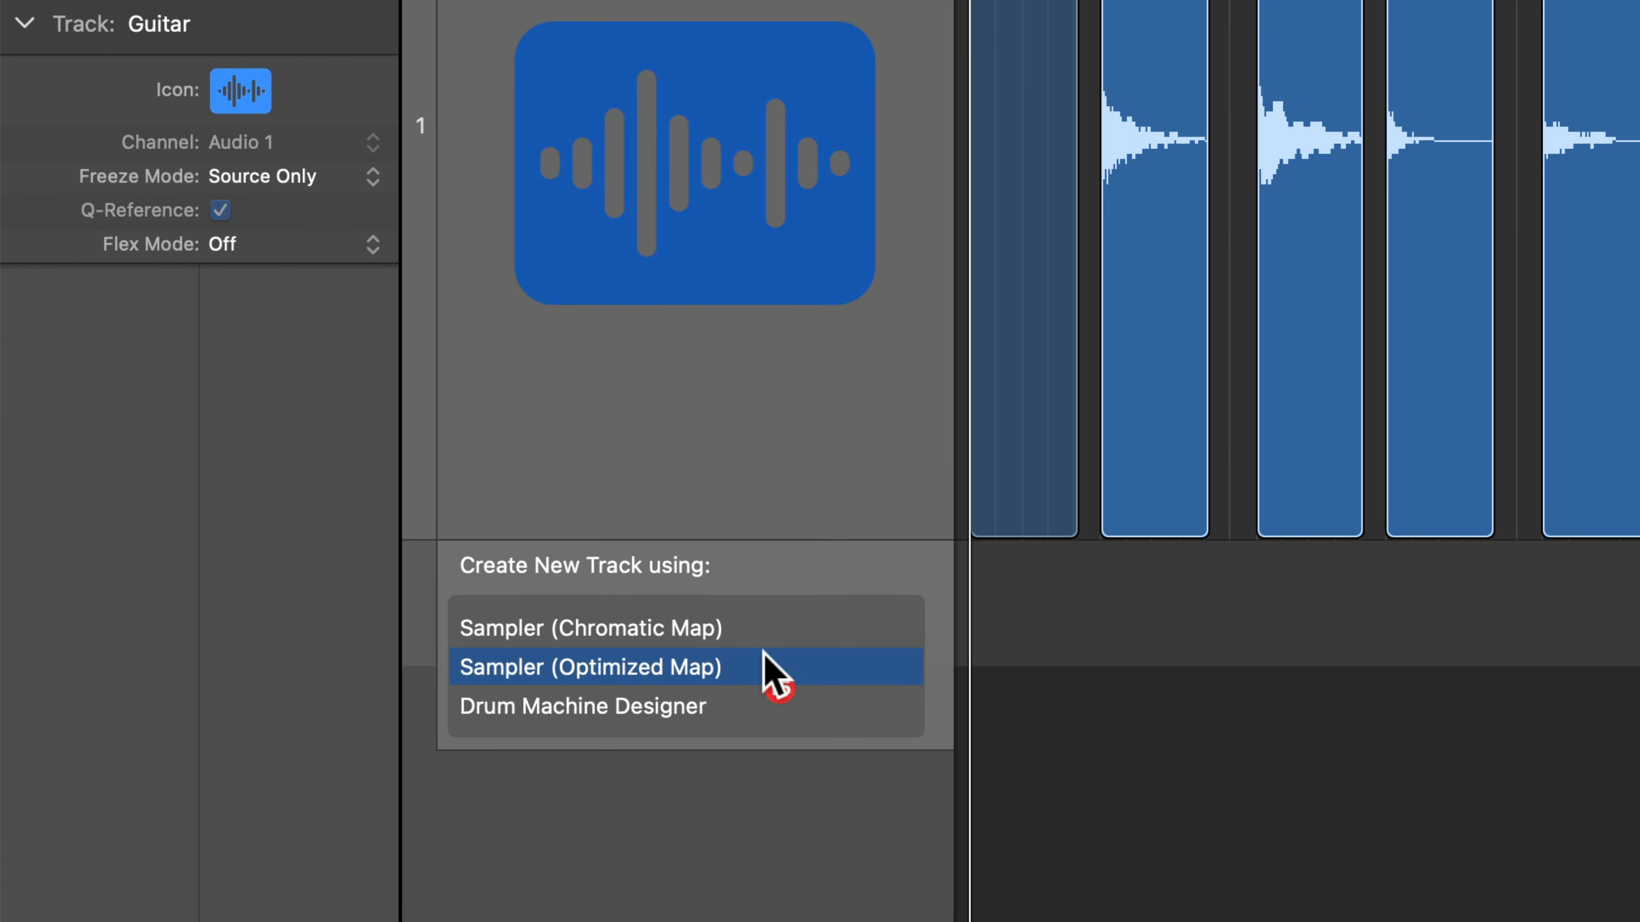
{"action": "left_click", "coordinate": [588, 667]}
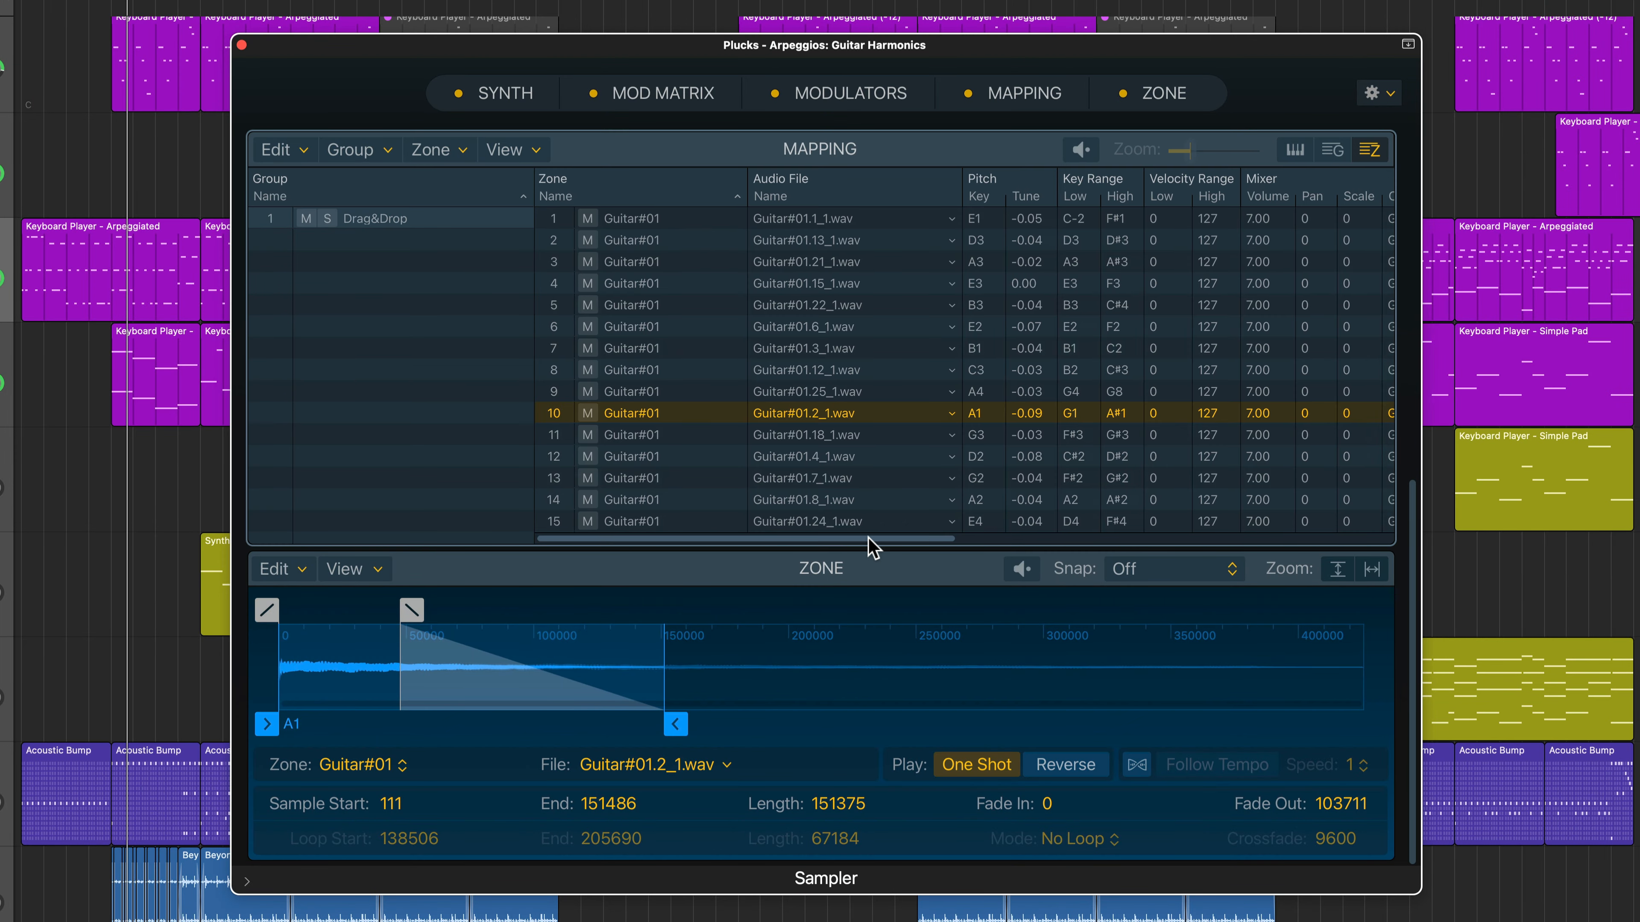
{"action": "scroll", "scroll_direction": "right", "scroll_amount": 3}
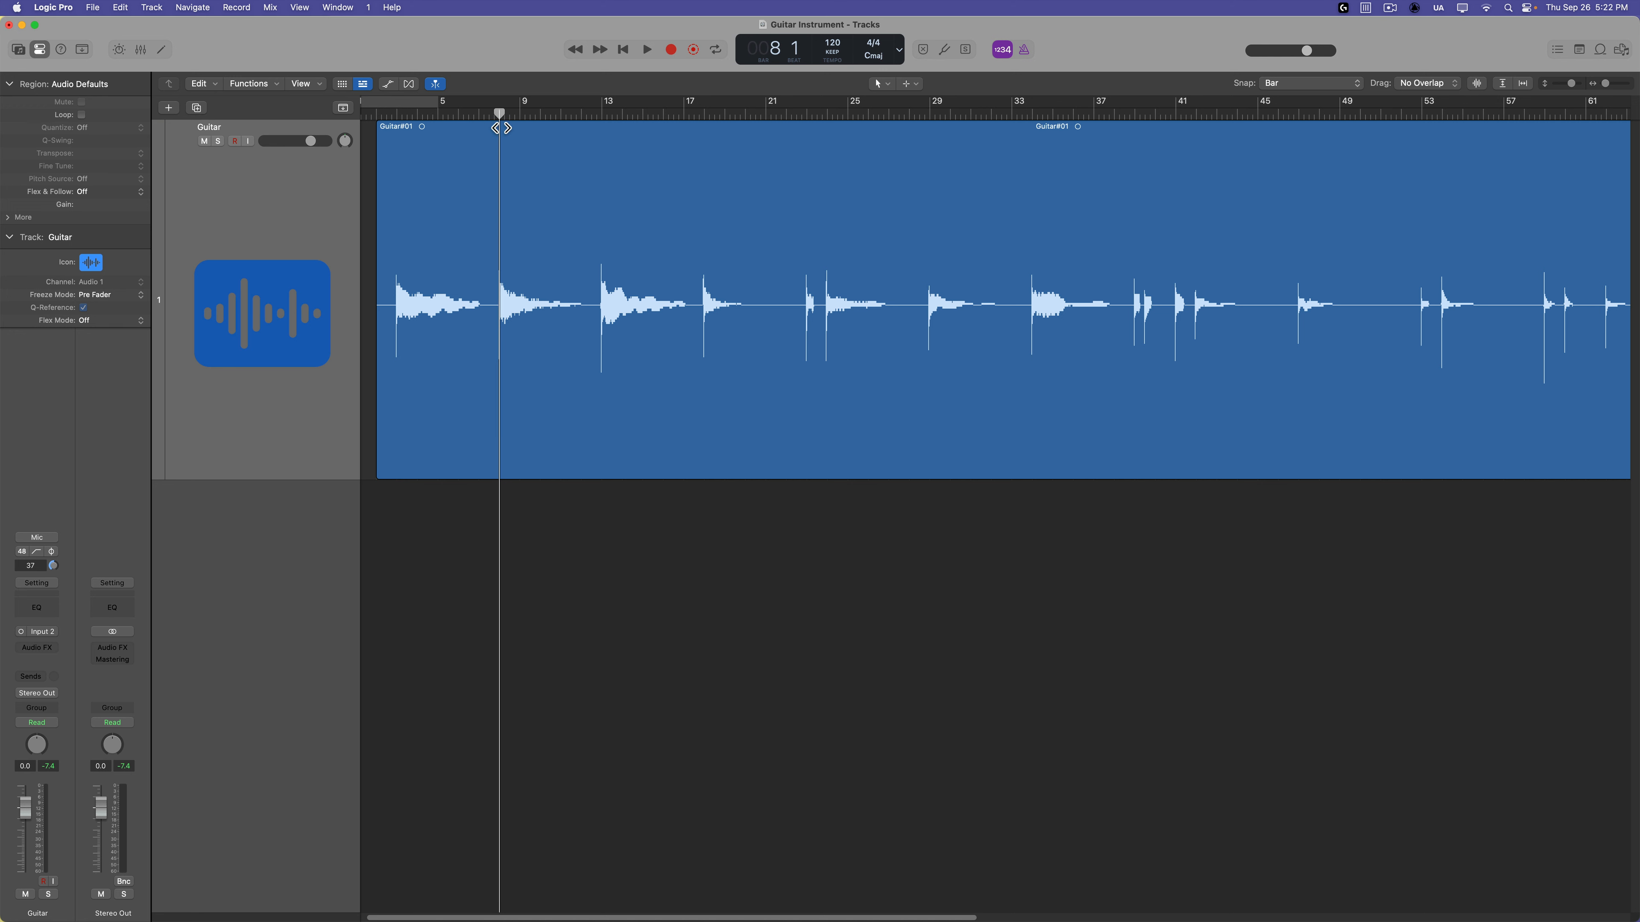
{"action": "mouse_move", "coordinate": [643, 578]}
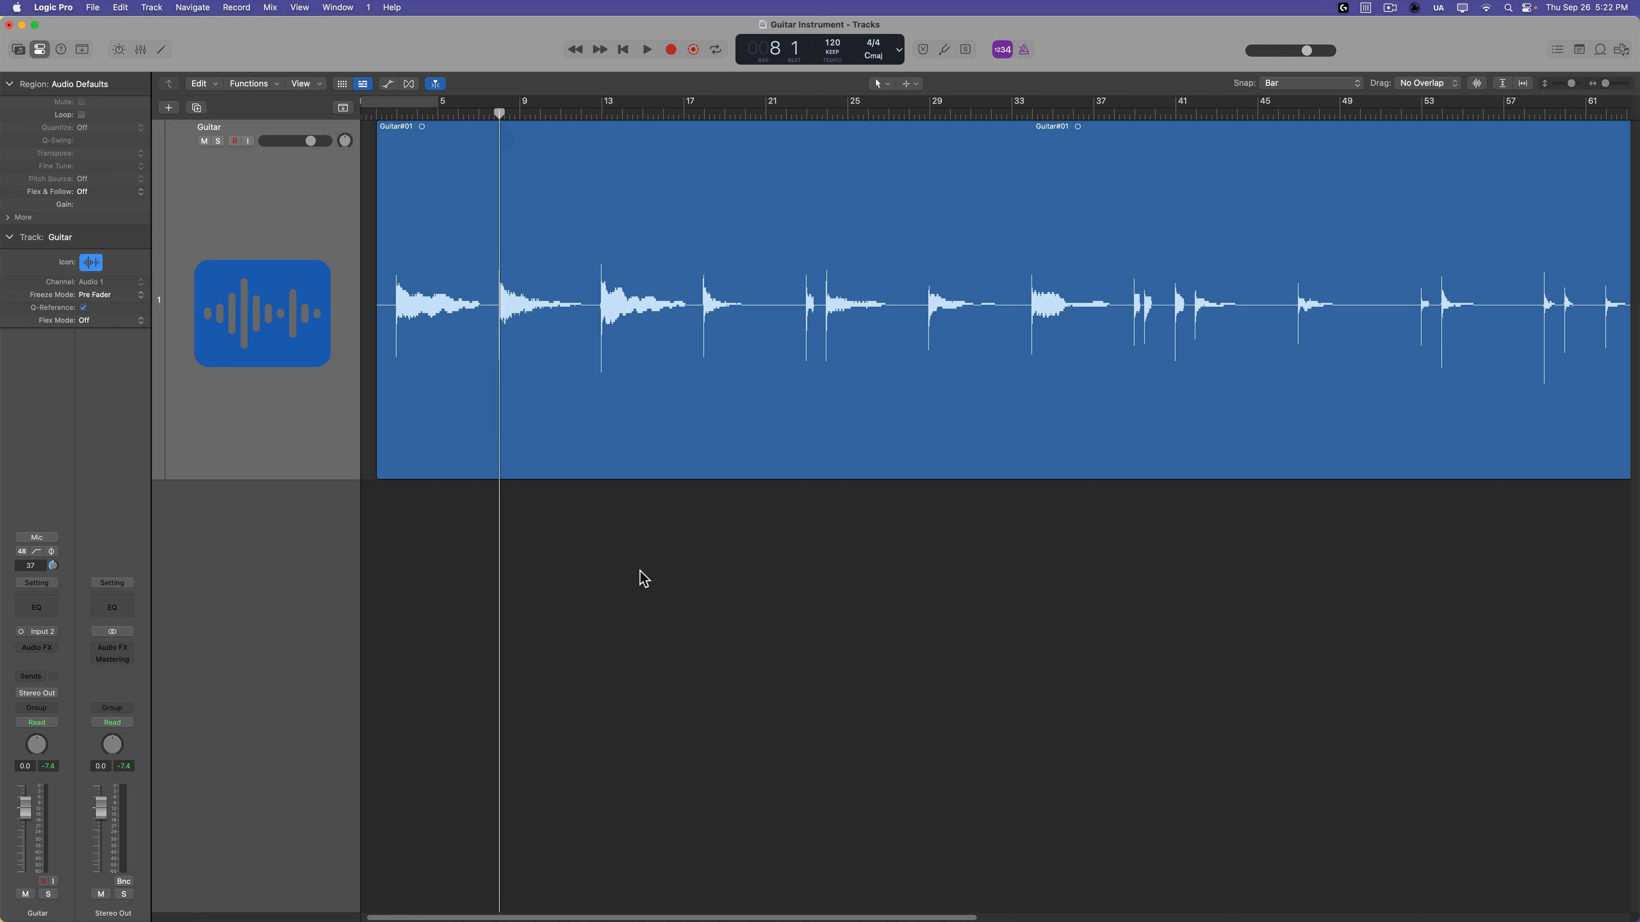
{"action": "mouse_move", "coordinate": [710, 592]}
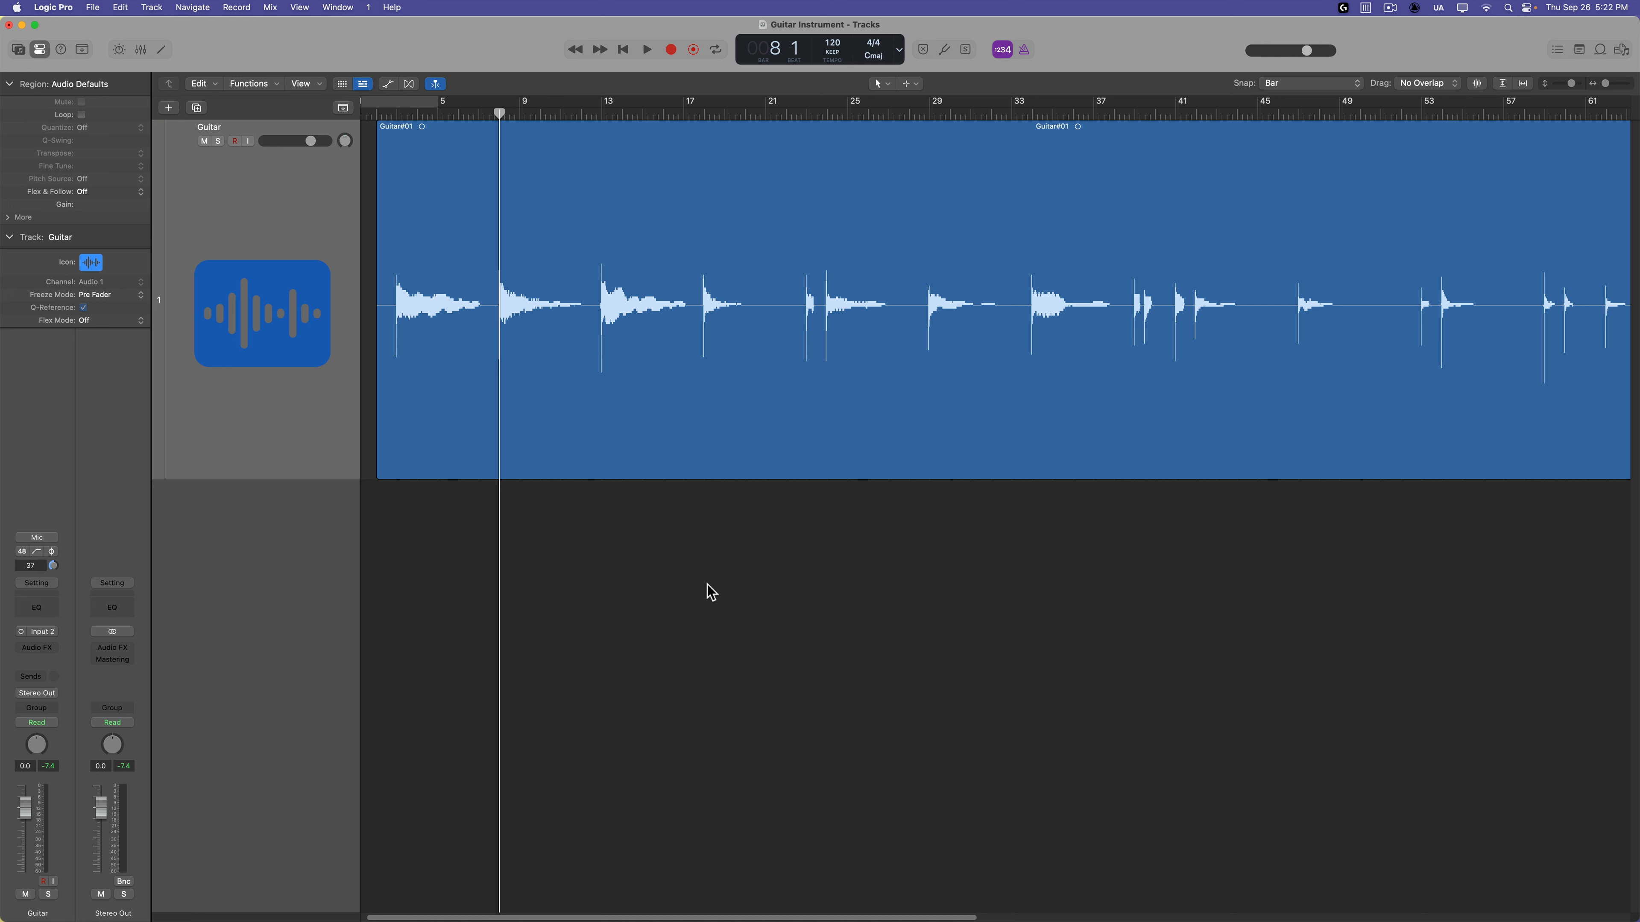
{"action": "mouse_move", "coordinate": [425, 188]}
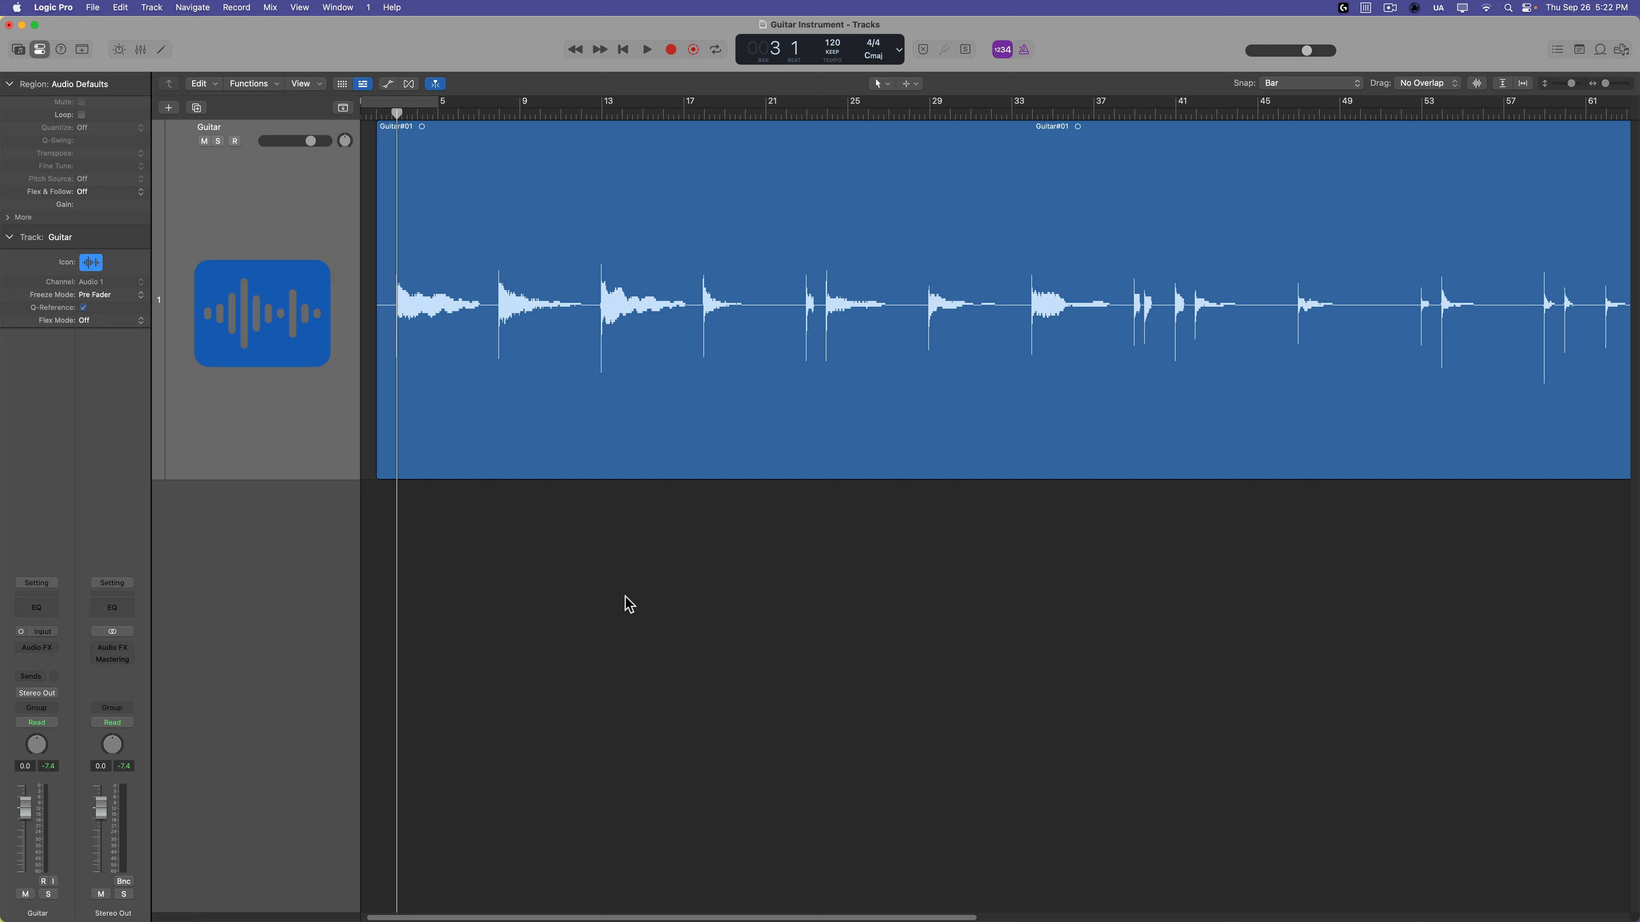
Step: Move the playhead back to bar 3 in the Guitar Instrument project's Tracks window
{"action": "left_click", "coordinate": [645, 49]}
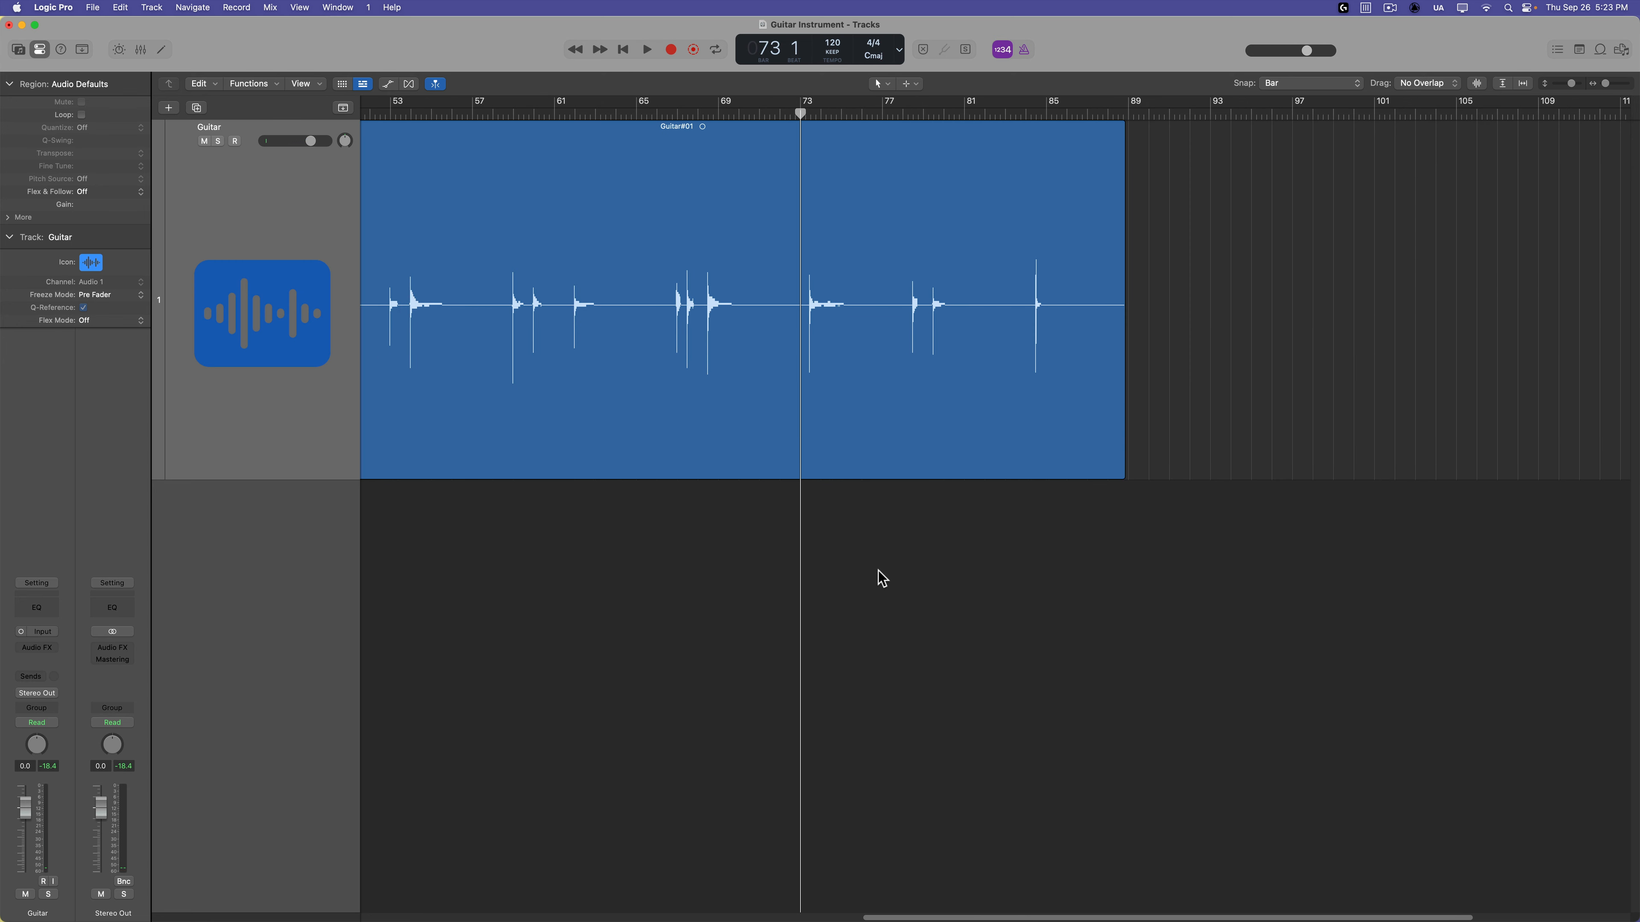
{"action": "left_click", "coordinate": [647, 50]}
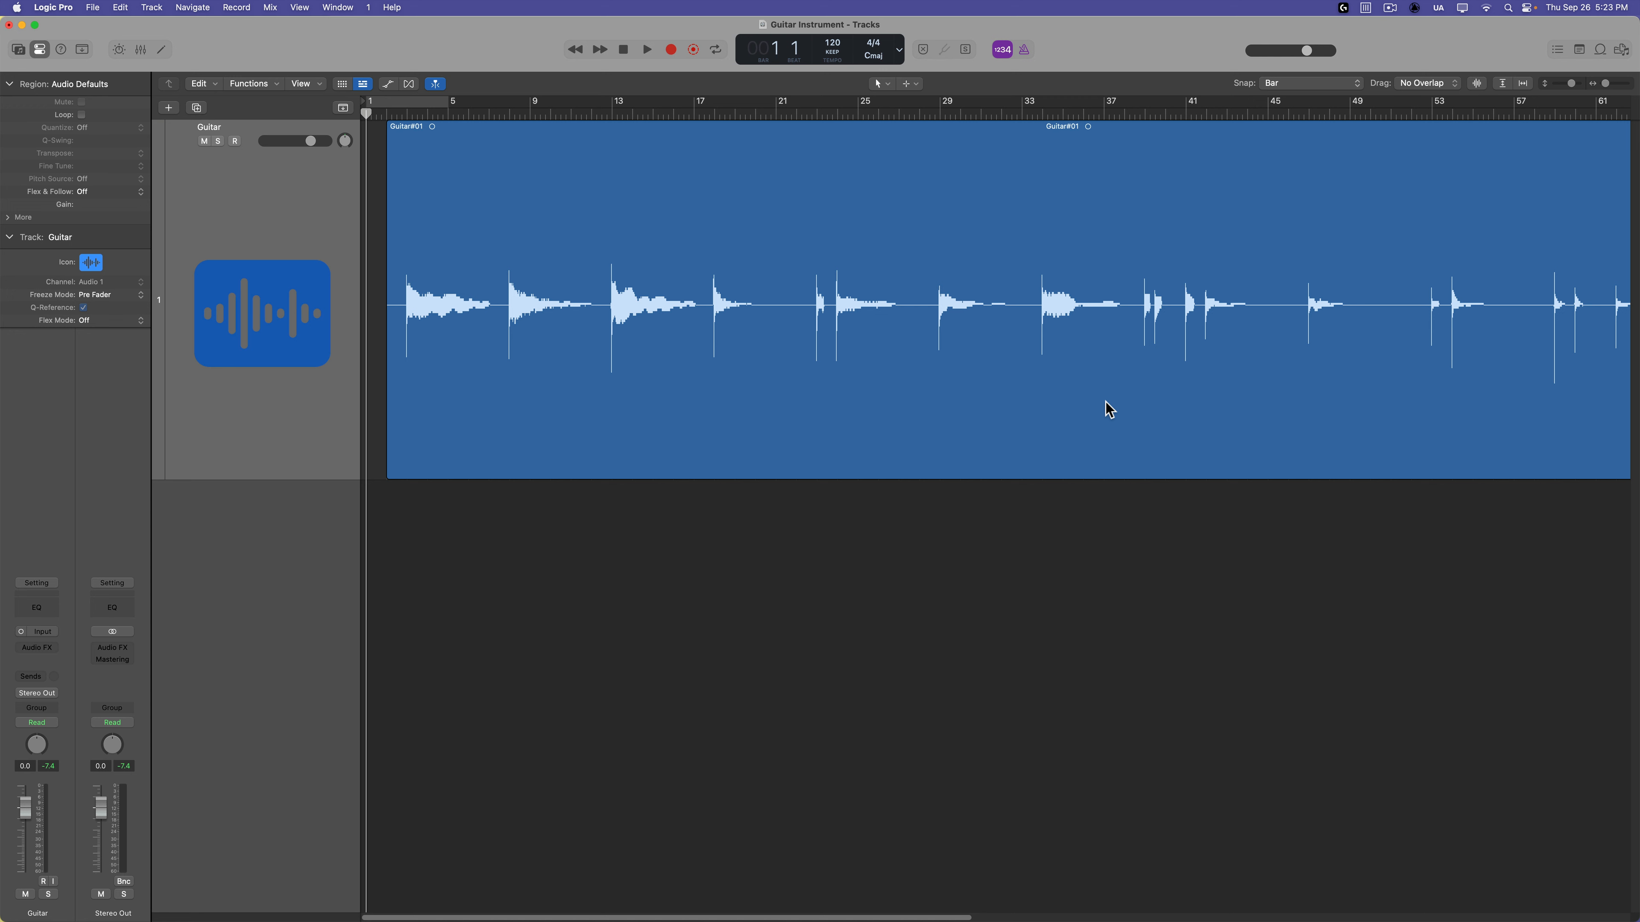
{"action": "mouse_move", "coordinate": [247, 478]}
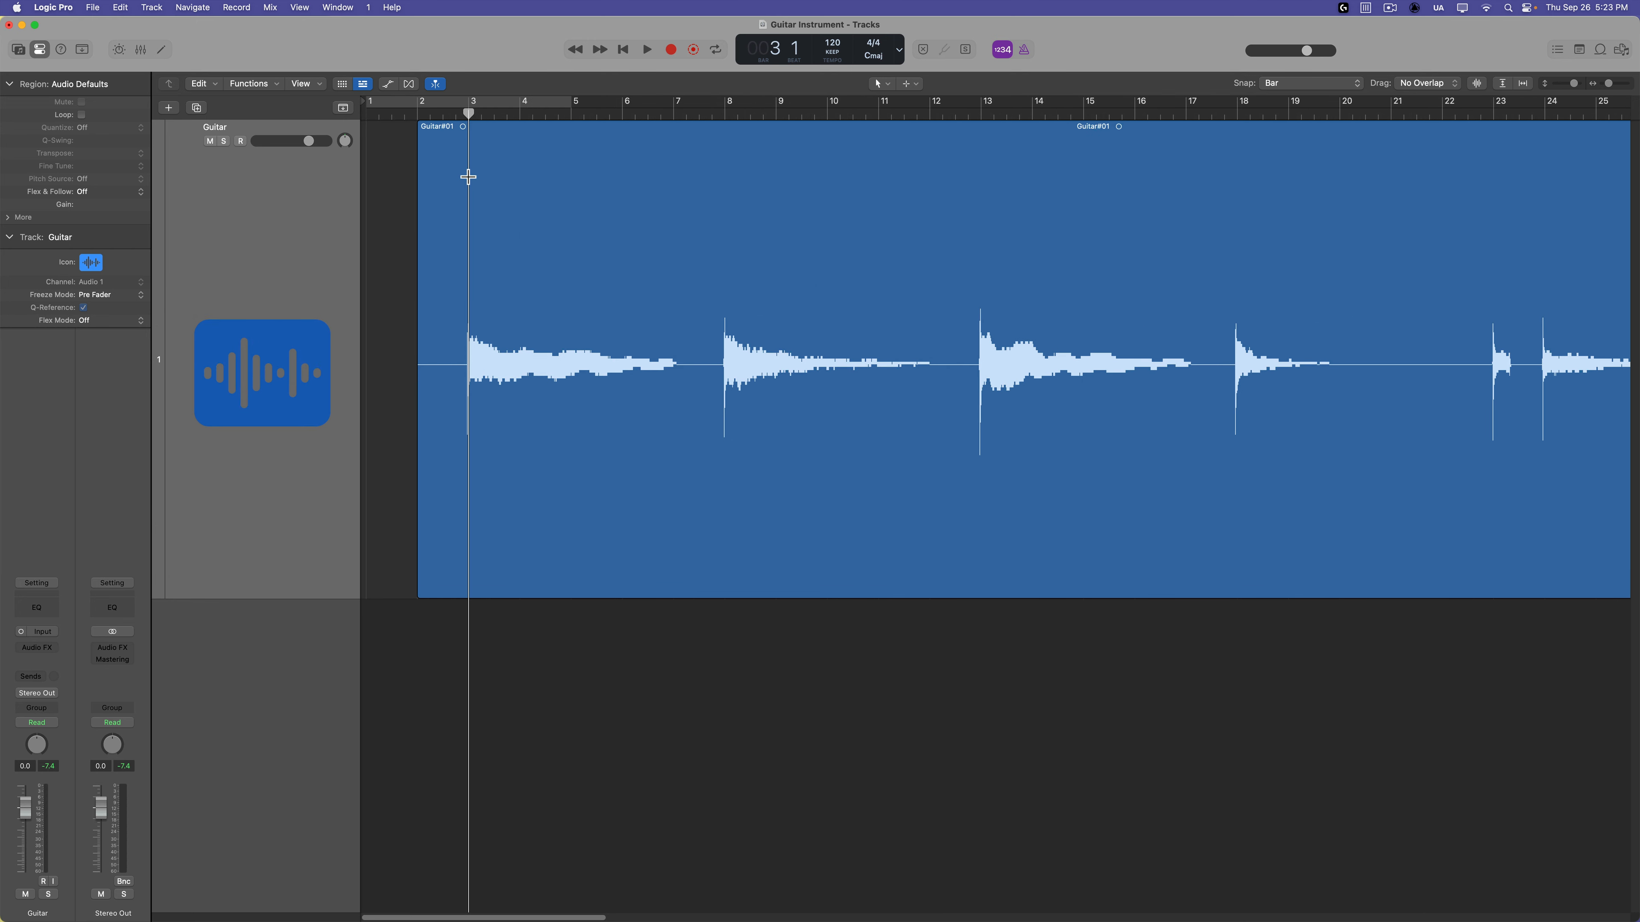
Step: Select the Guitar region and enable Flex editing on the Guitar track
{"action": "left_click_drag", "start_coordinate": [469, 241], "coordinate": [675, 241]}
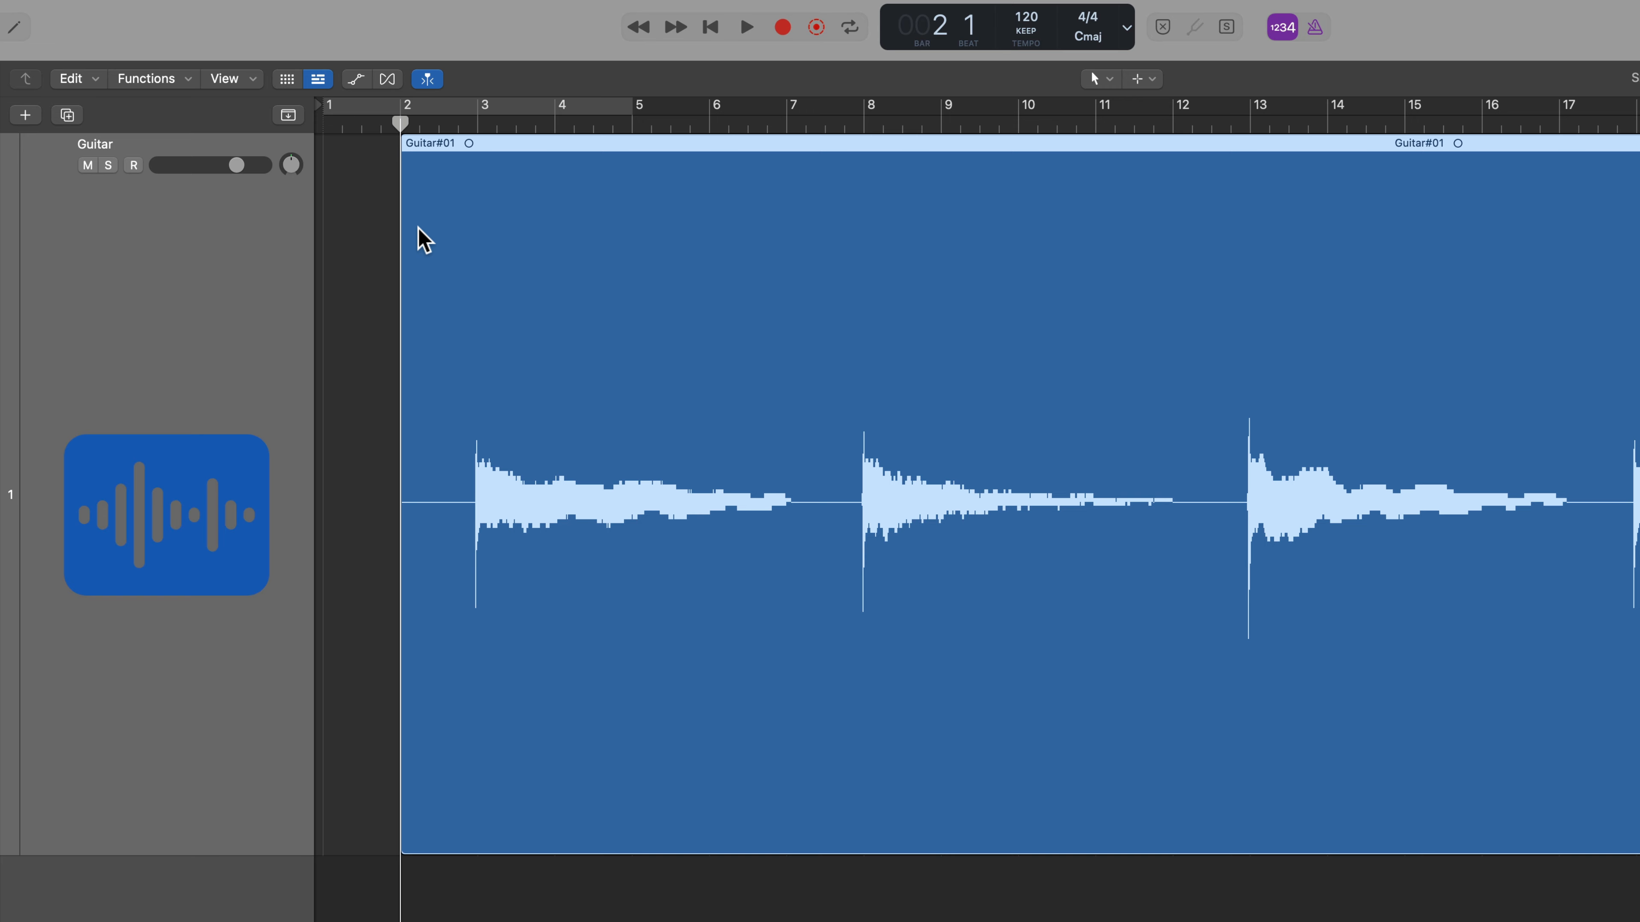
{"action": "left_click", "coordinate": [388, 78]}
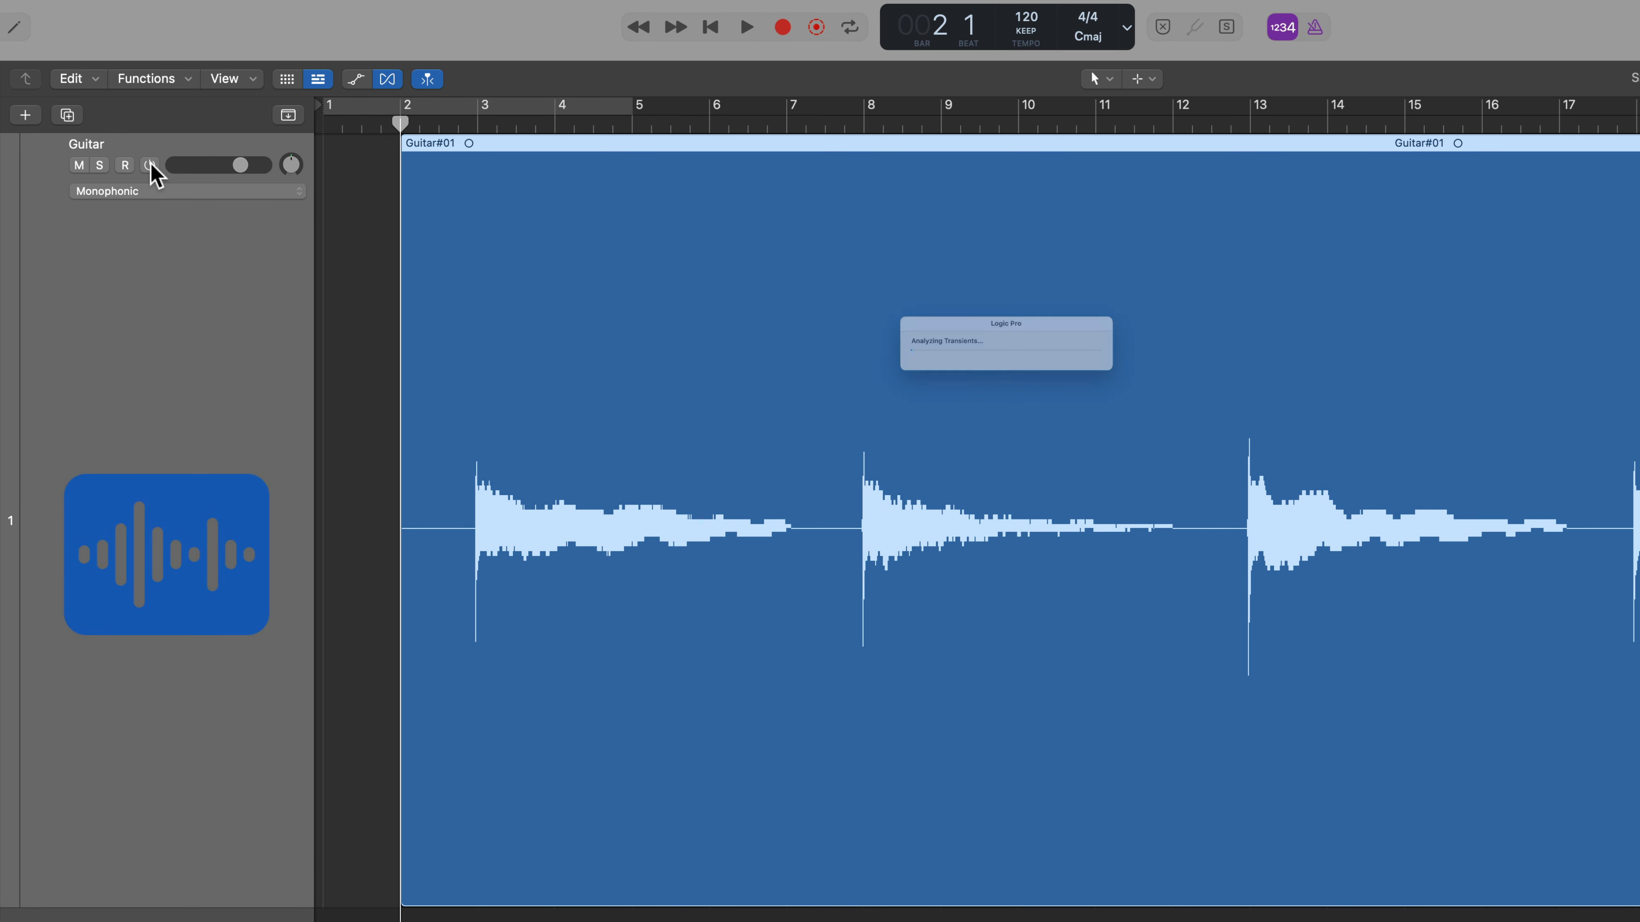
Step: Set the Guitar track's Flex mode to Slicing and slice the region at its transient markers
{"action": "left_click", "coordinate": [186, 191]}
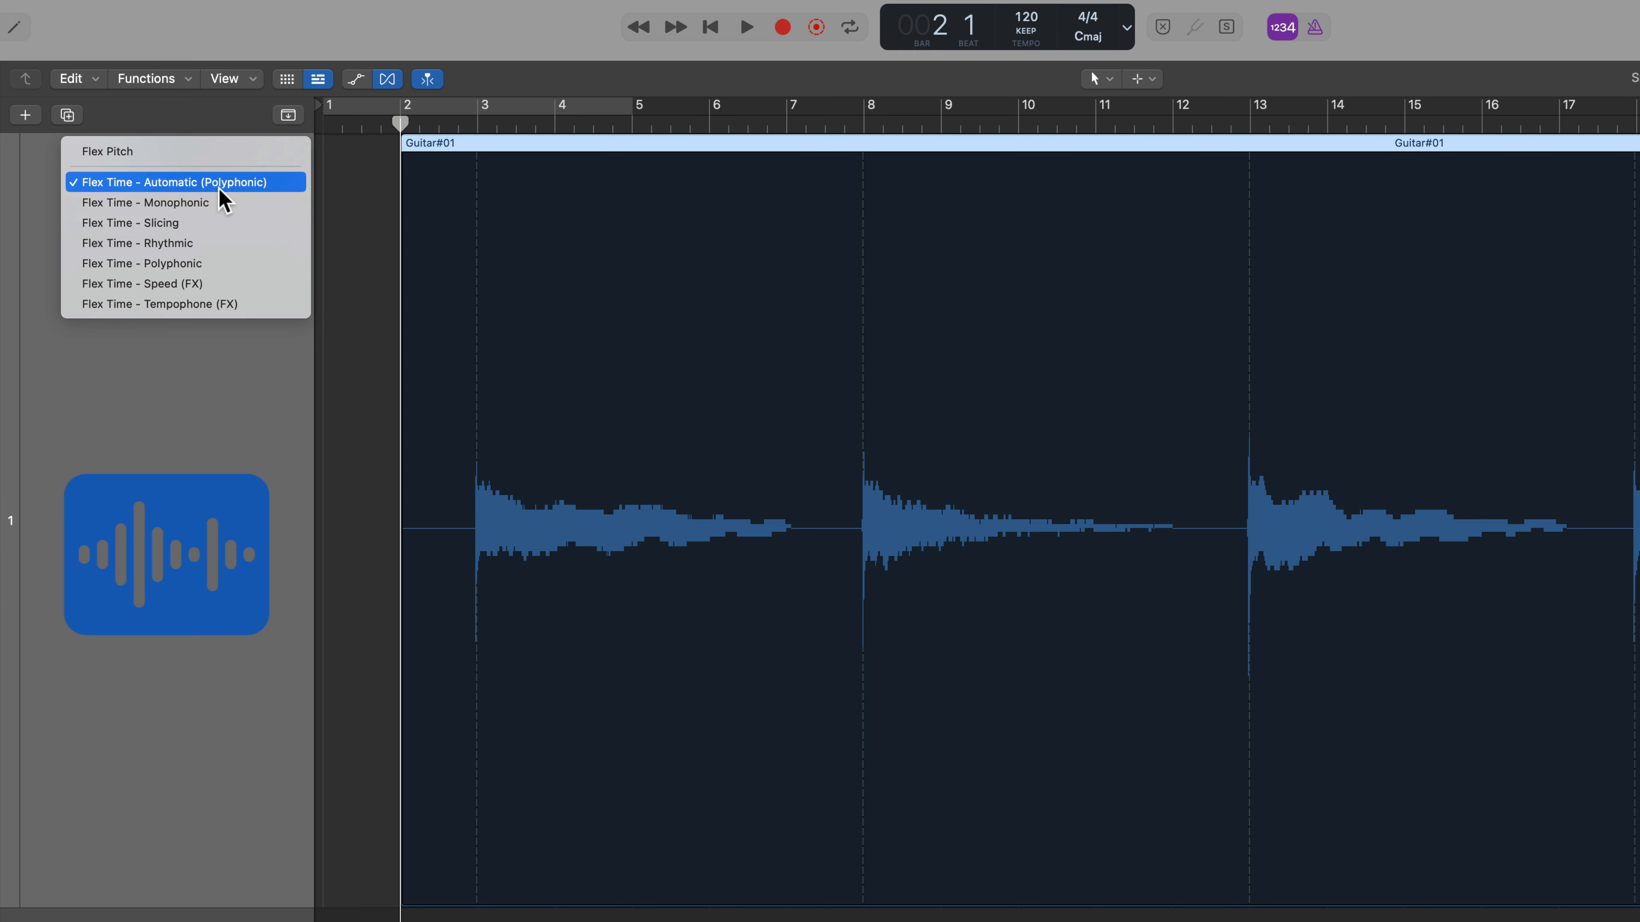
{"action": "left_click", "coordinate": [130, 223]}
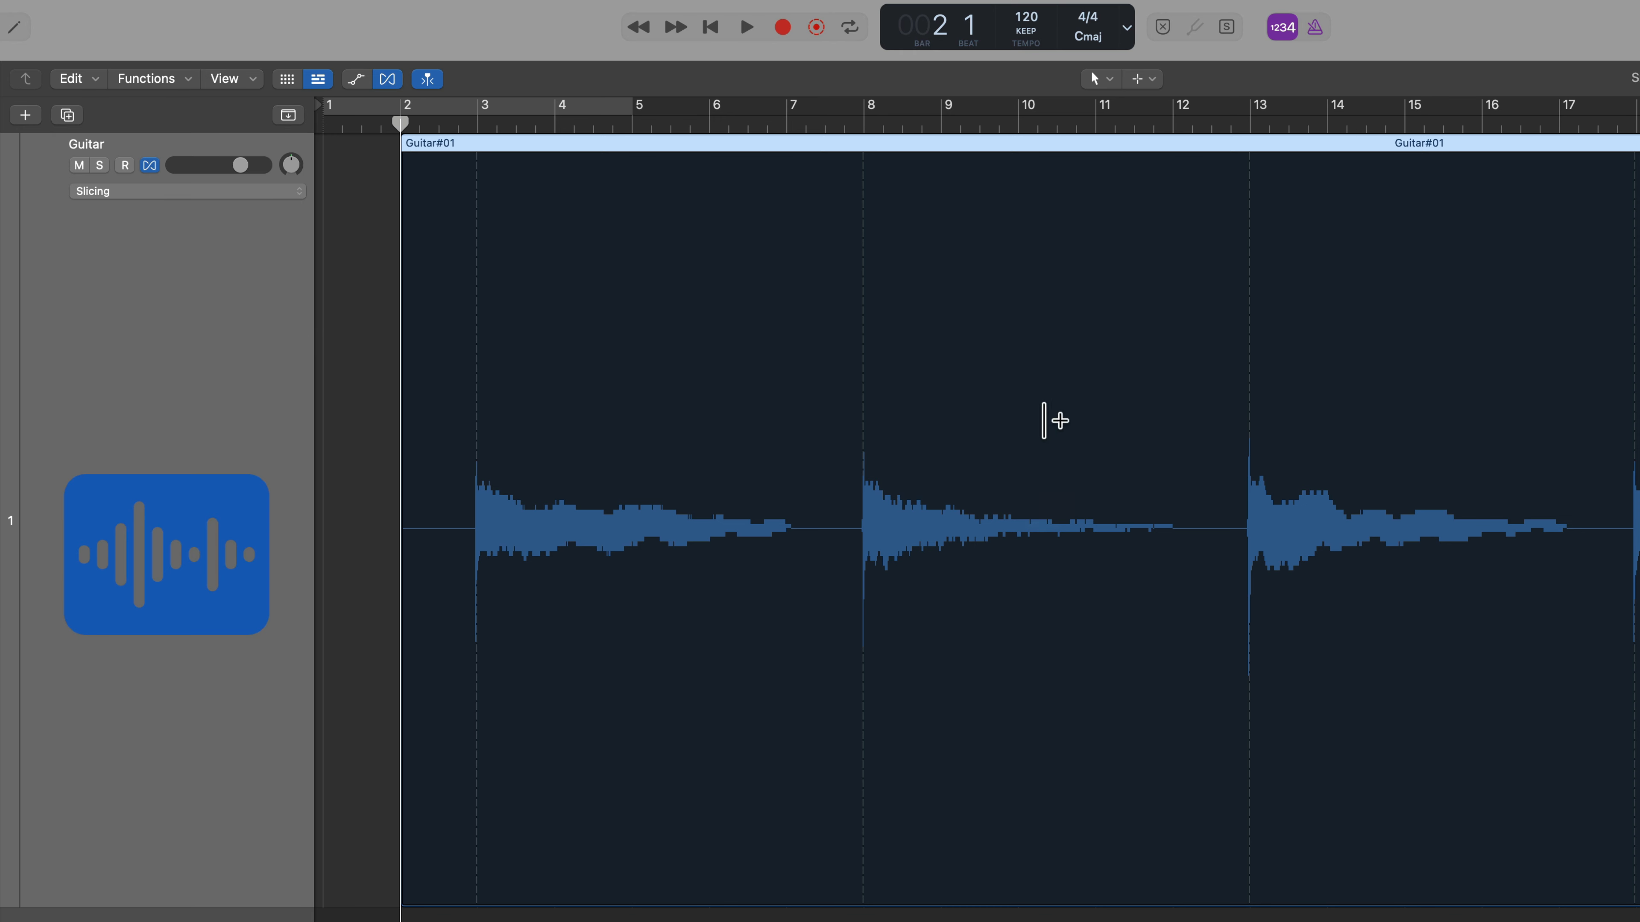
{"action": "right_click", "coordinate": [1043, 419]}
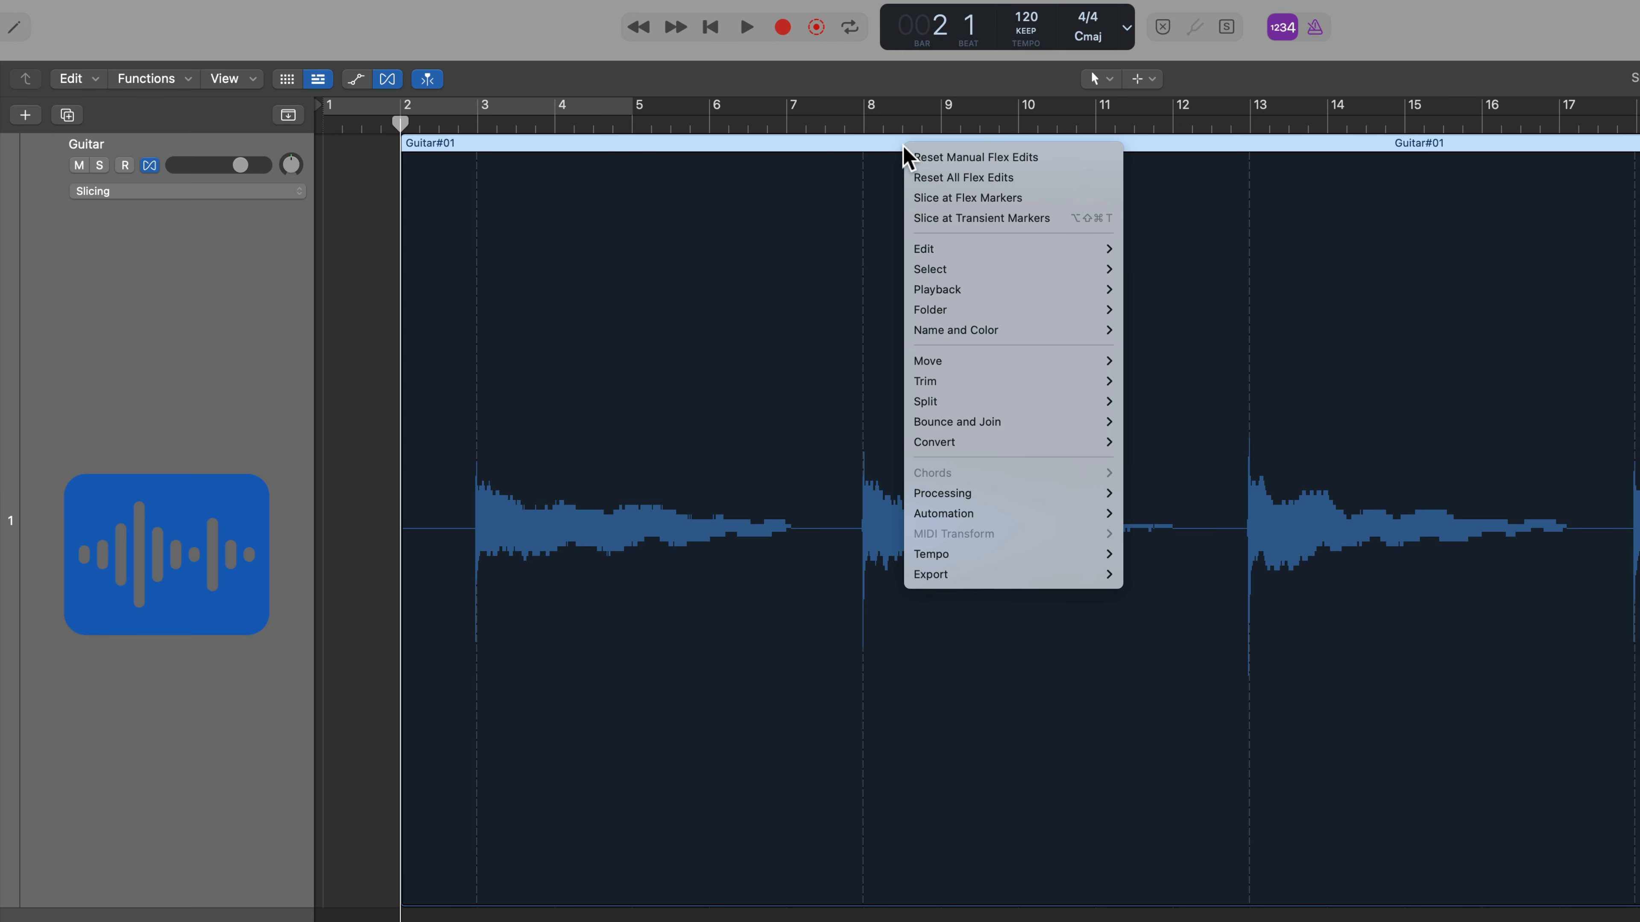
{"action": "mouse_move", "coordinate": [981, 218]}
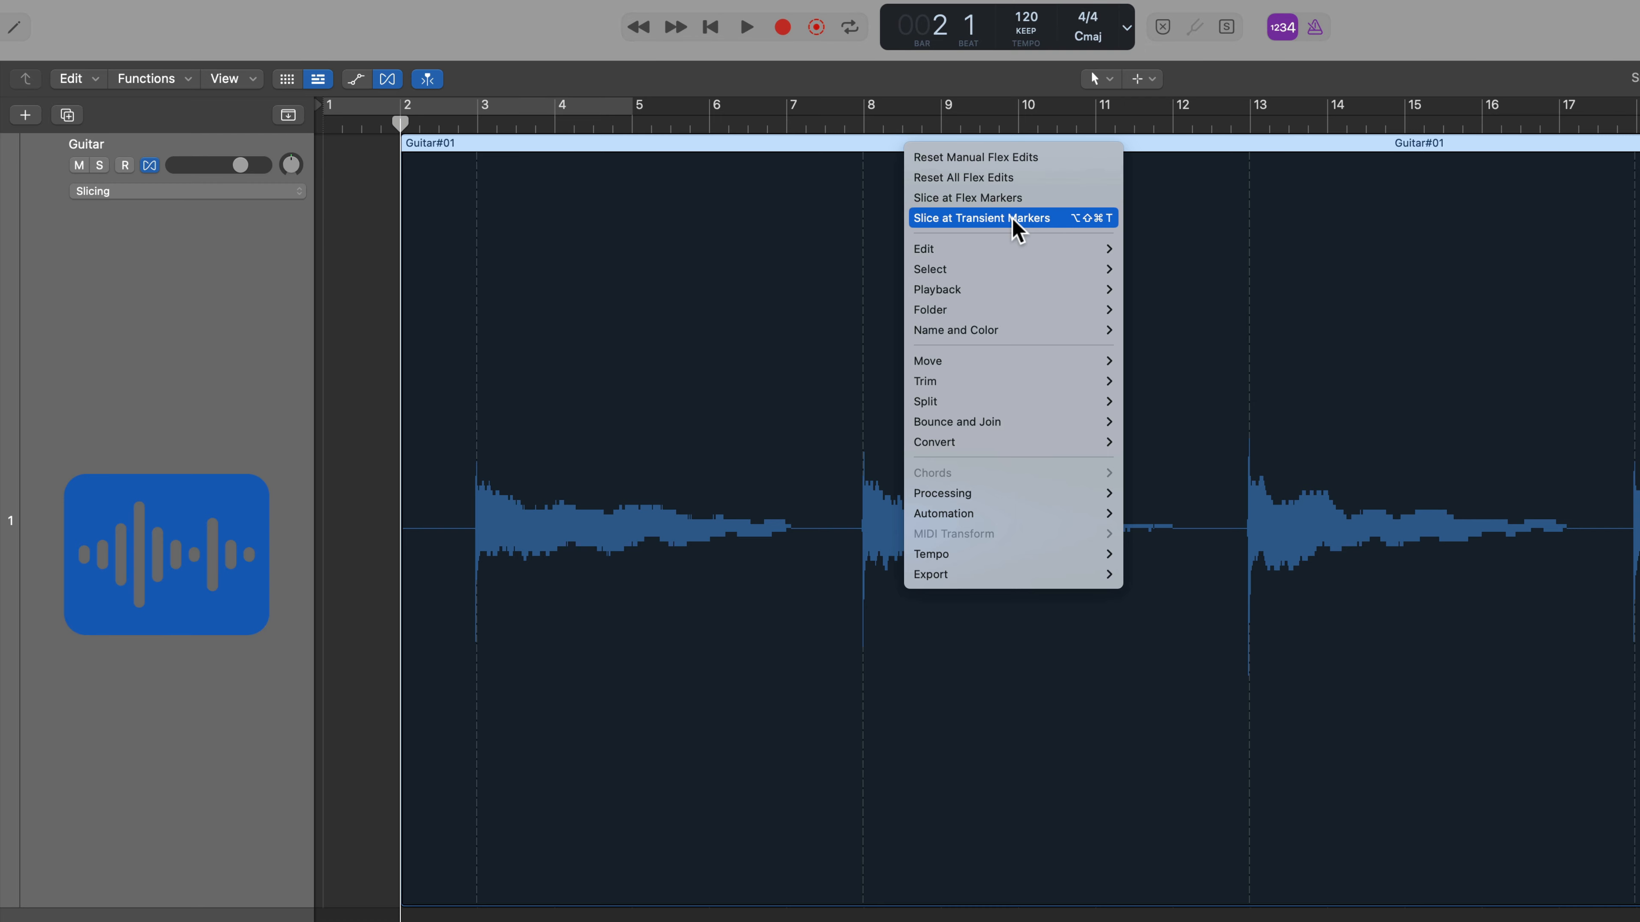
{"action": "mouse_move", "coordinate": [1069, 233]}
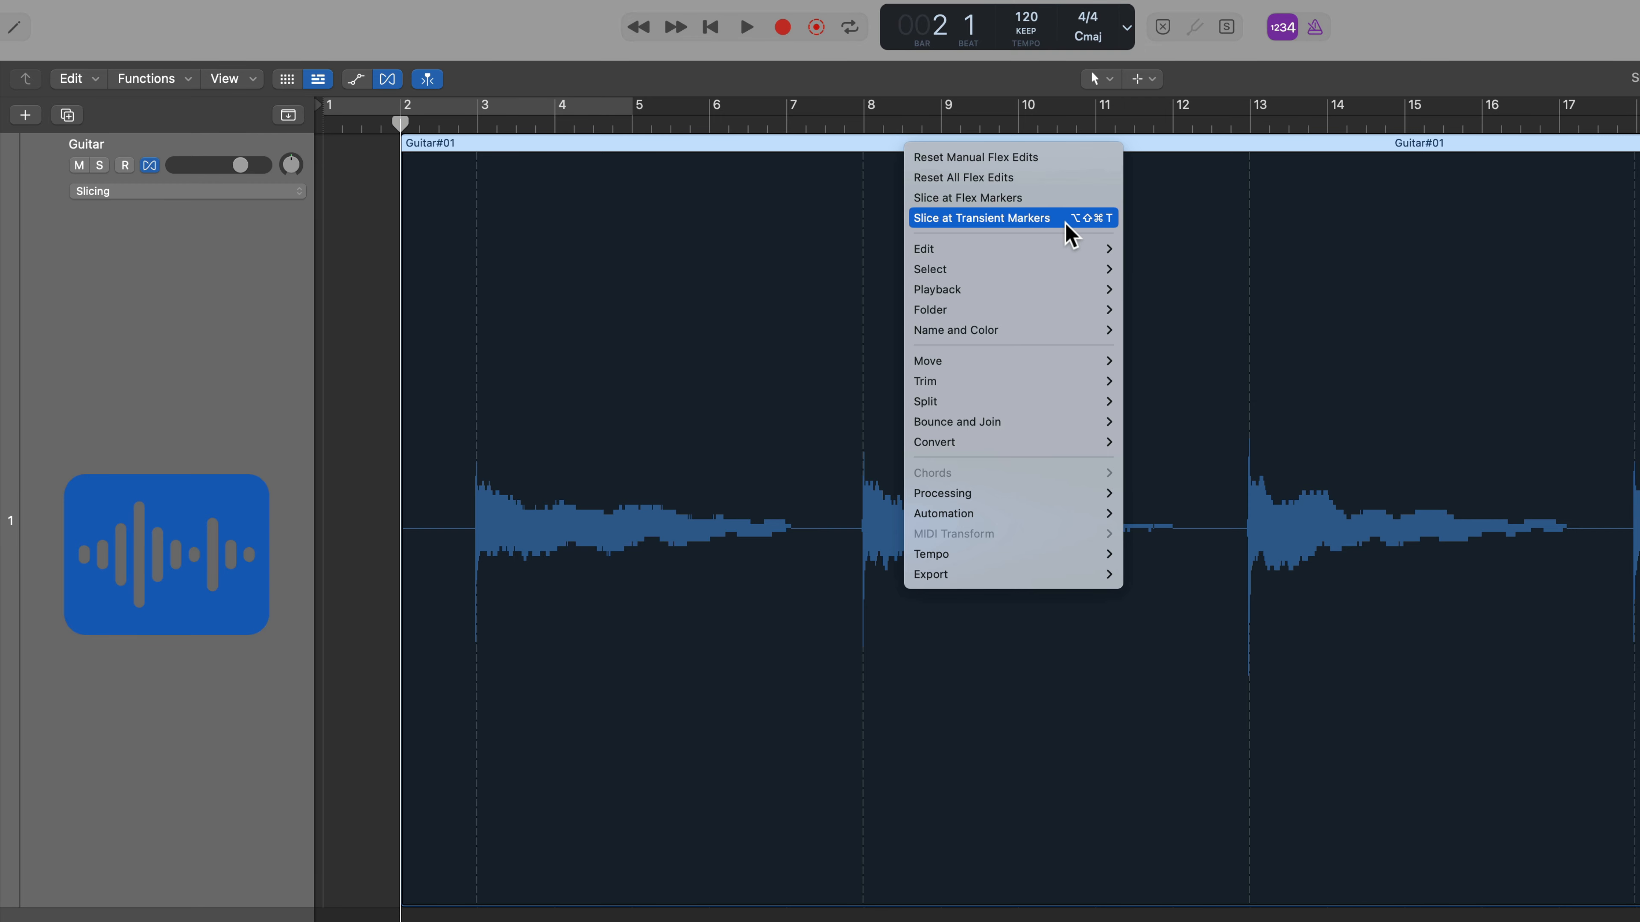
{"action": "left_click", "coordinate": [982, 218]}
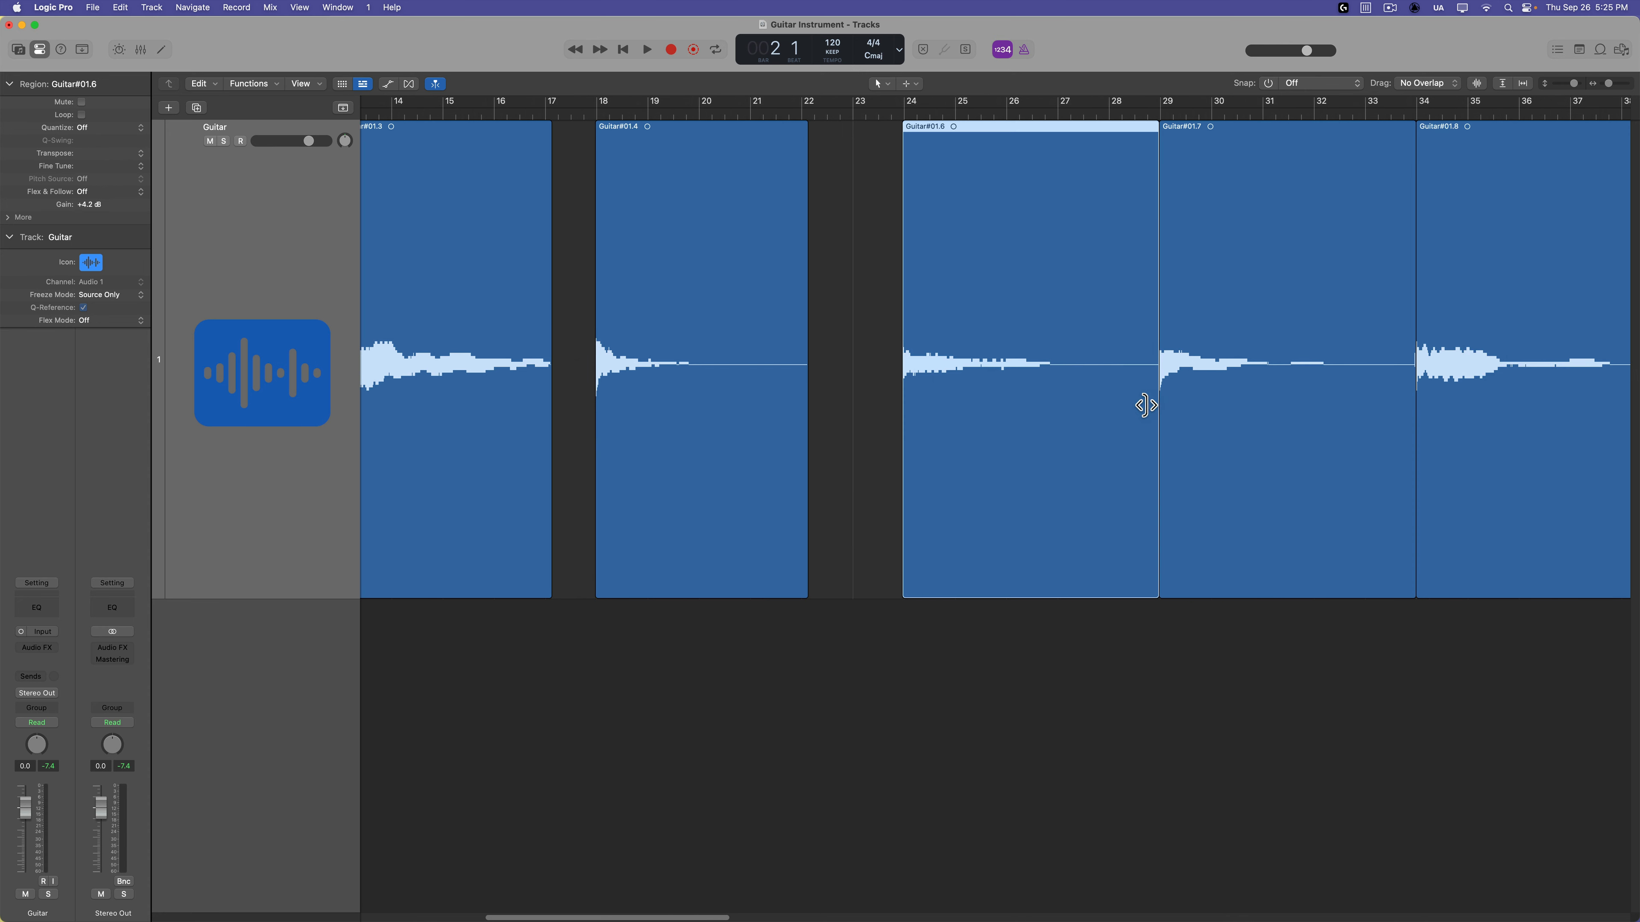
{"action": "scroll", "scroll_direction": "right", "scroll_amount": 3}
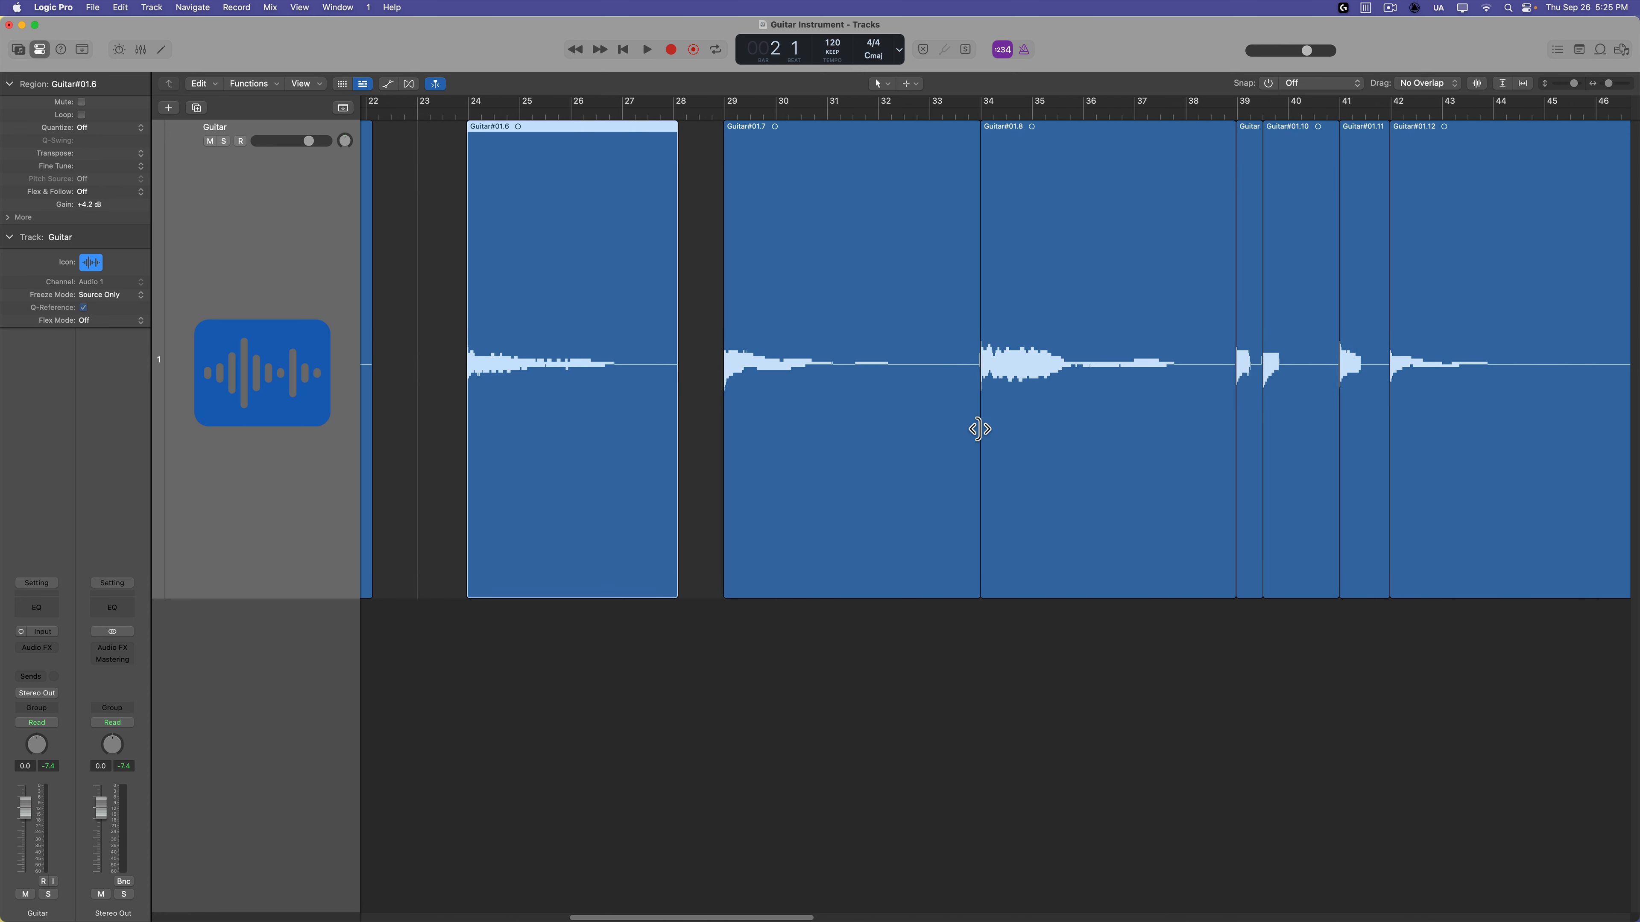